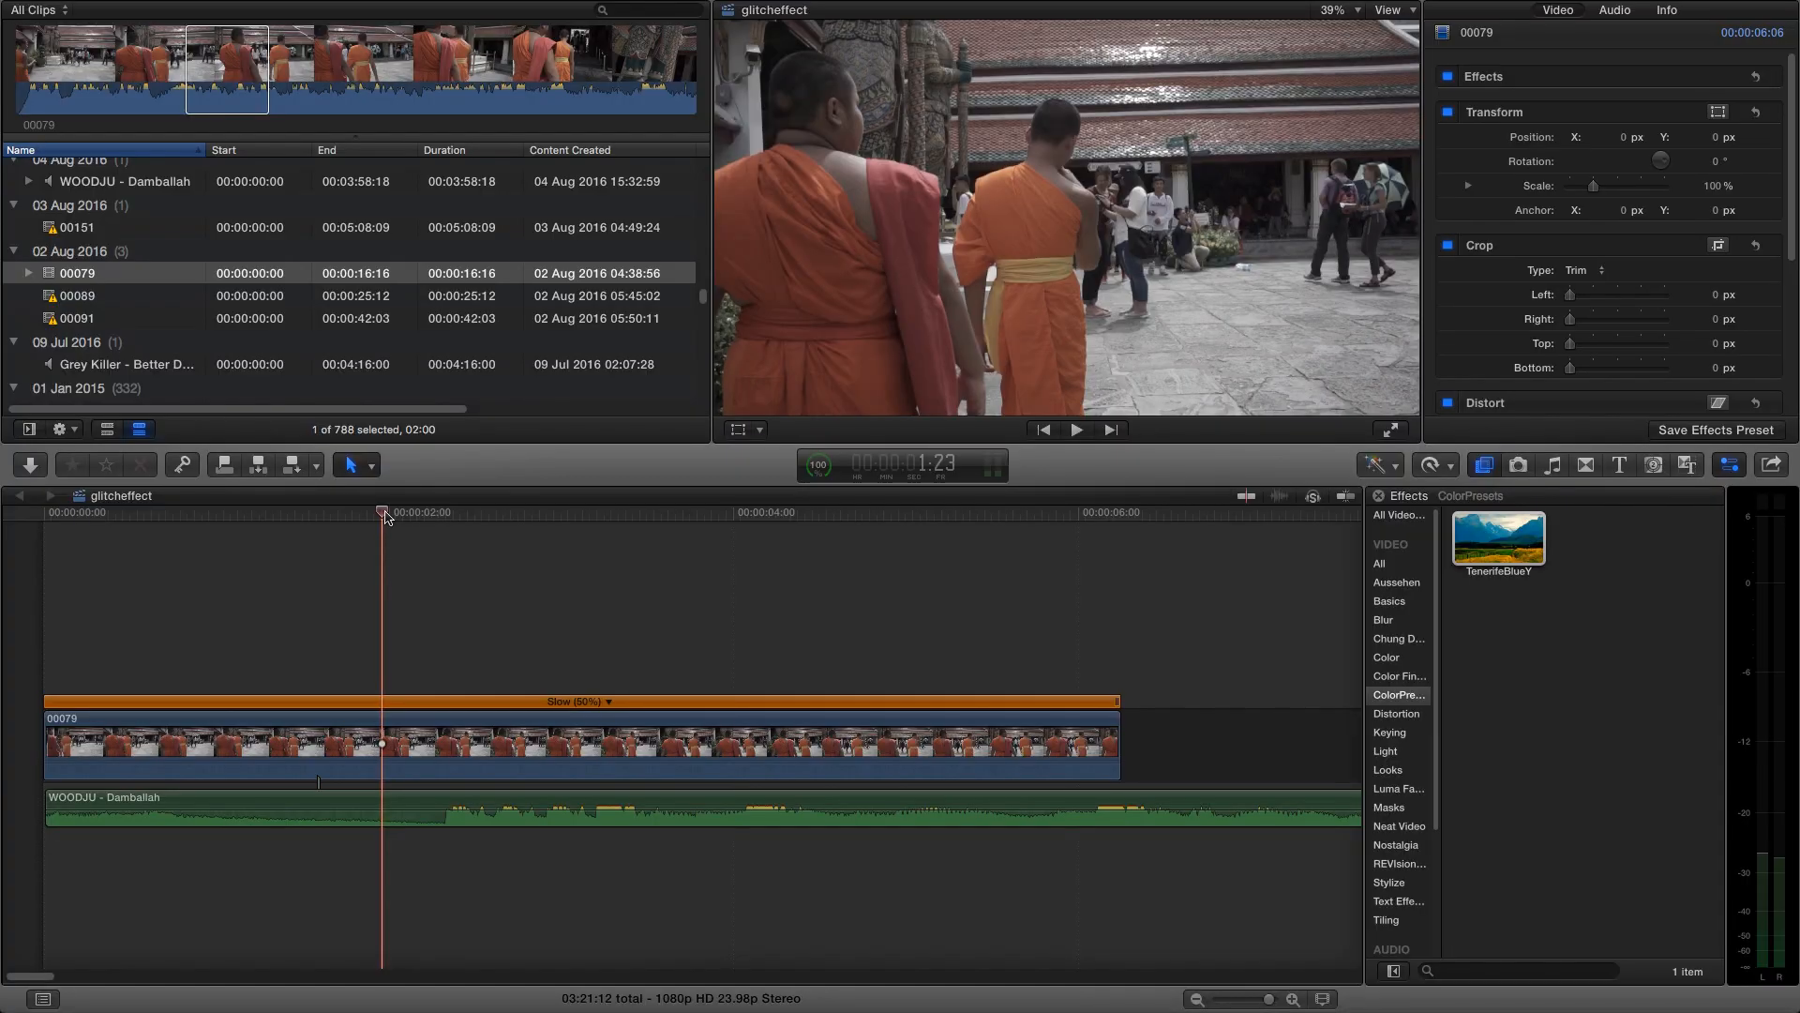
Scrub the slowed monk footage and settle the playhead just past the two-second mark for the glitch start
left_click_drag(385, 512, 354, 523)
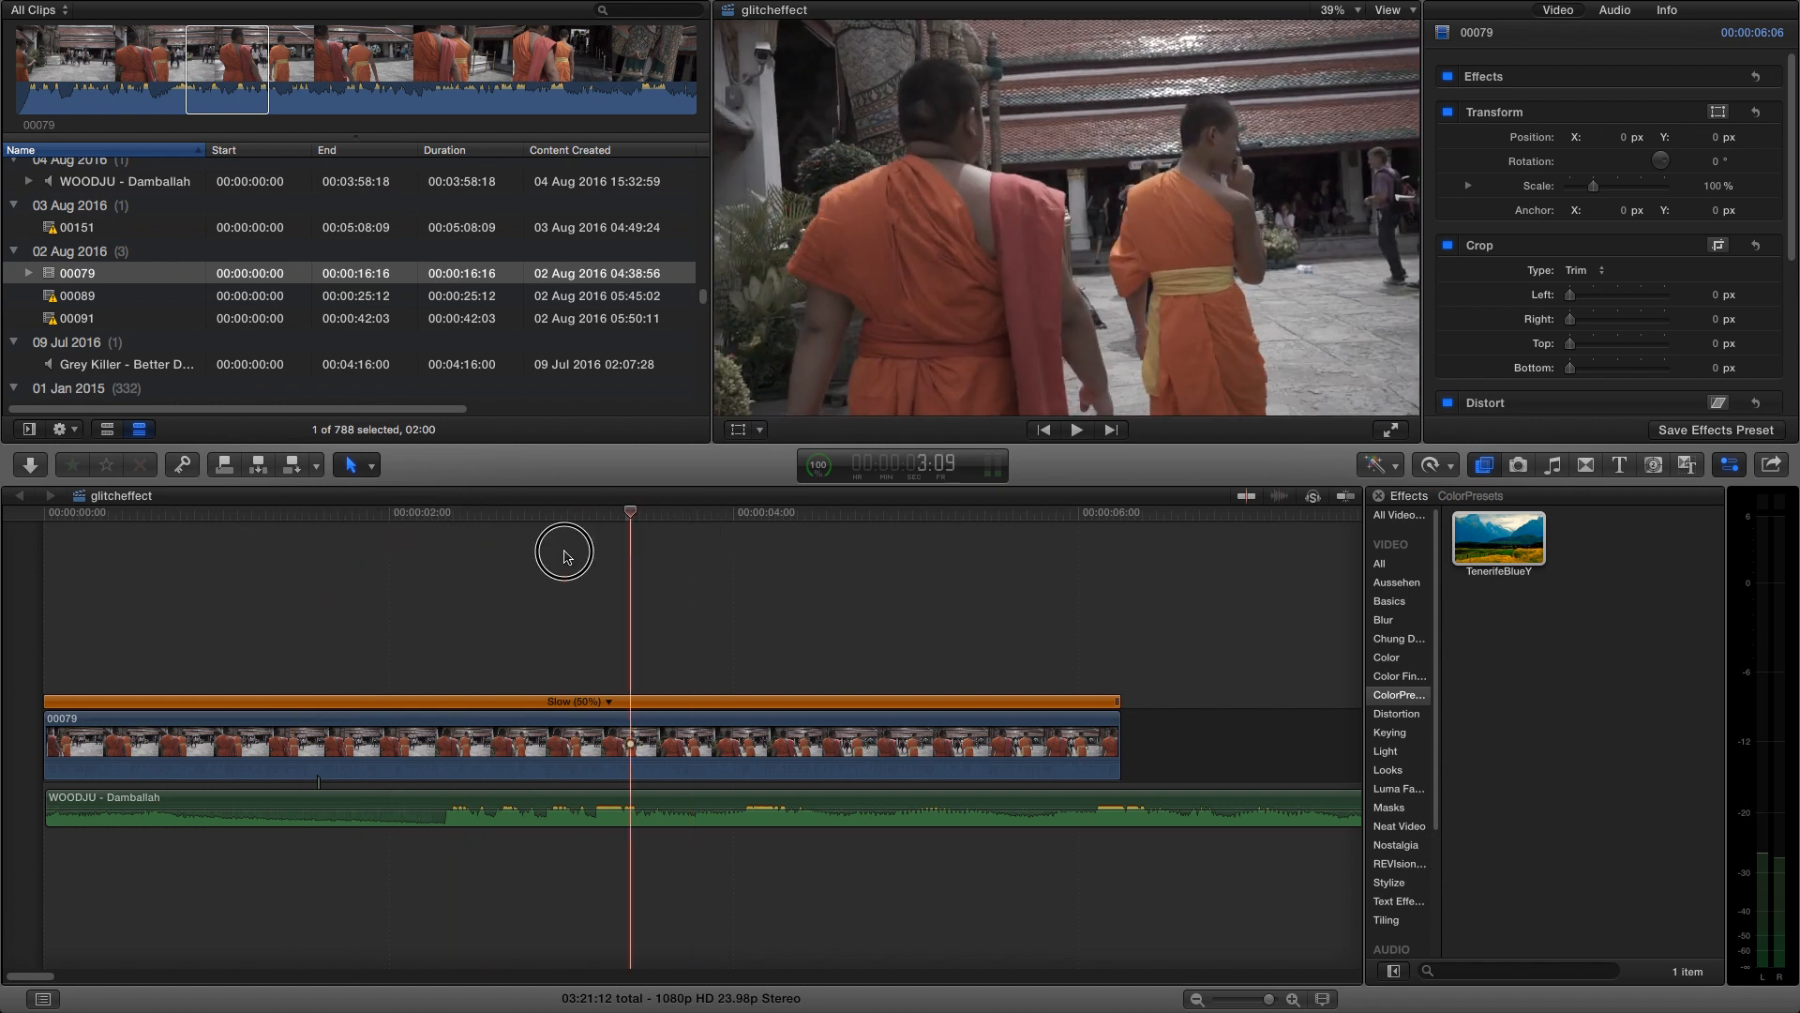
left_click(346, 512)
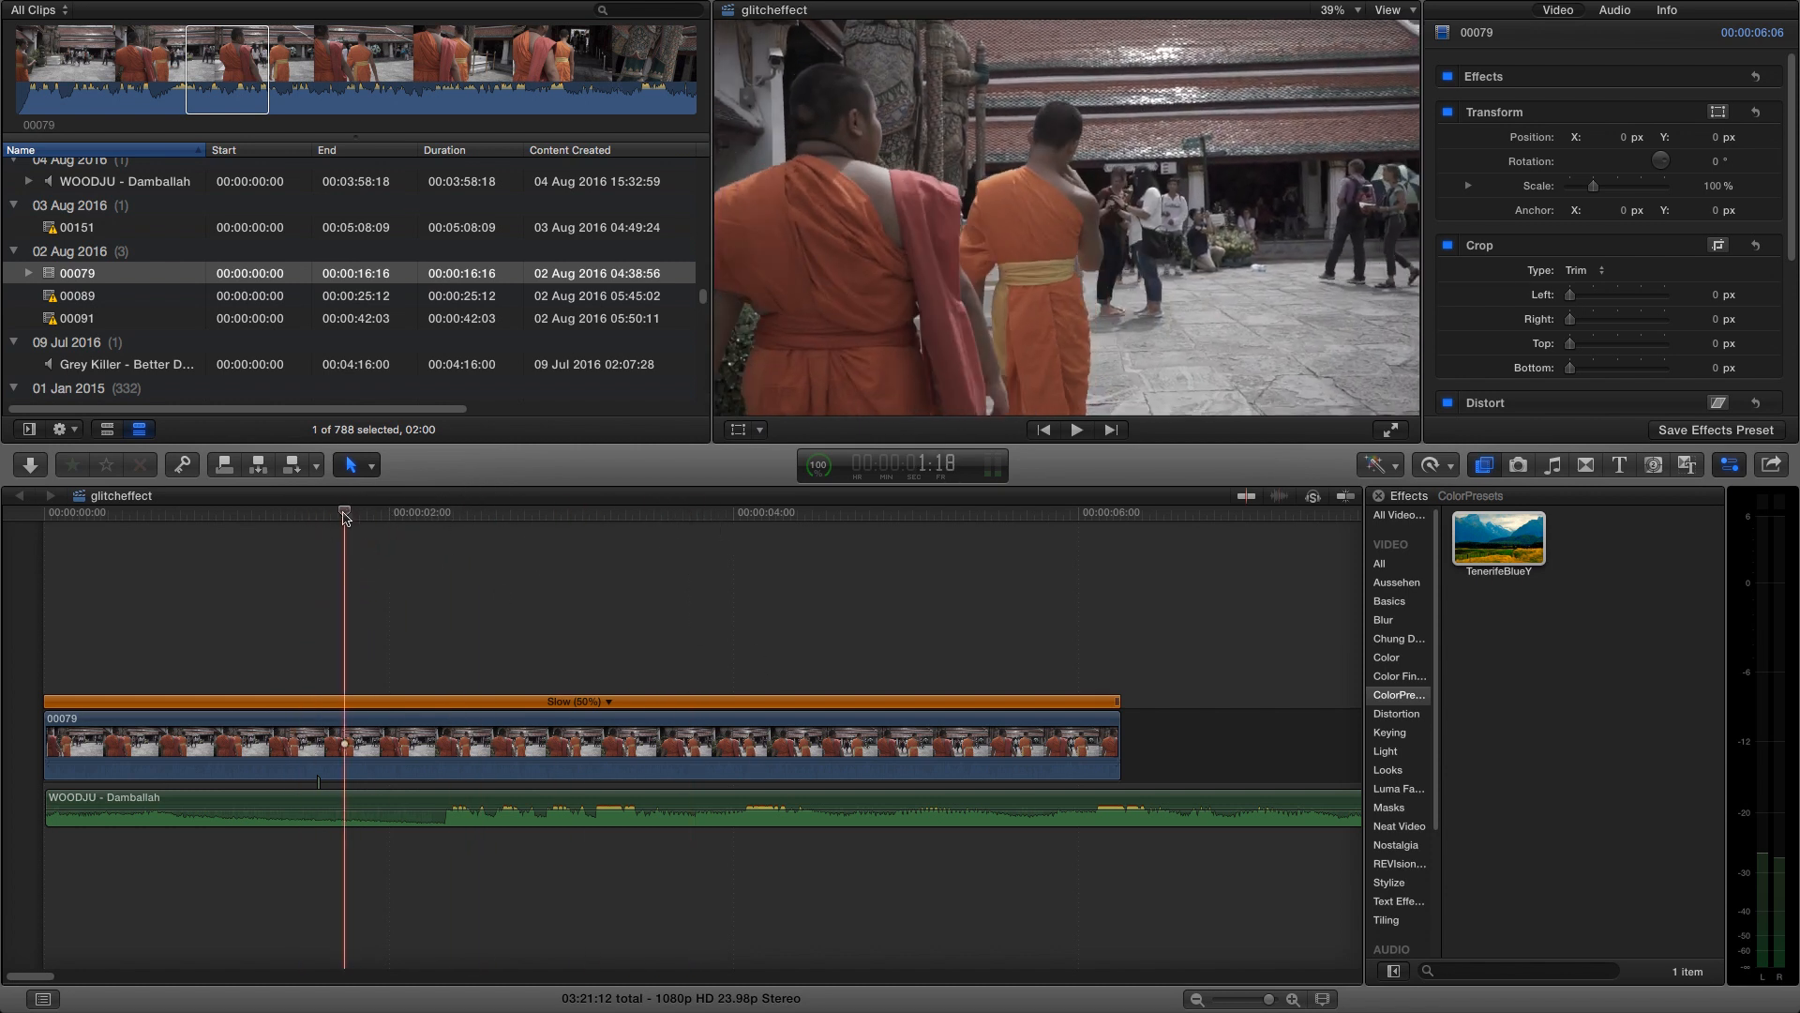
left_click_drag(343, 512, 482, 512)
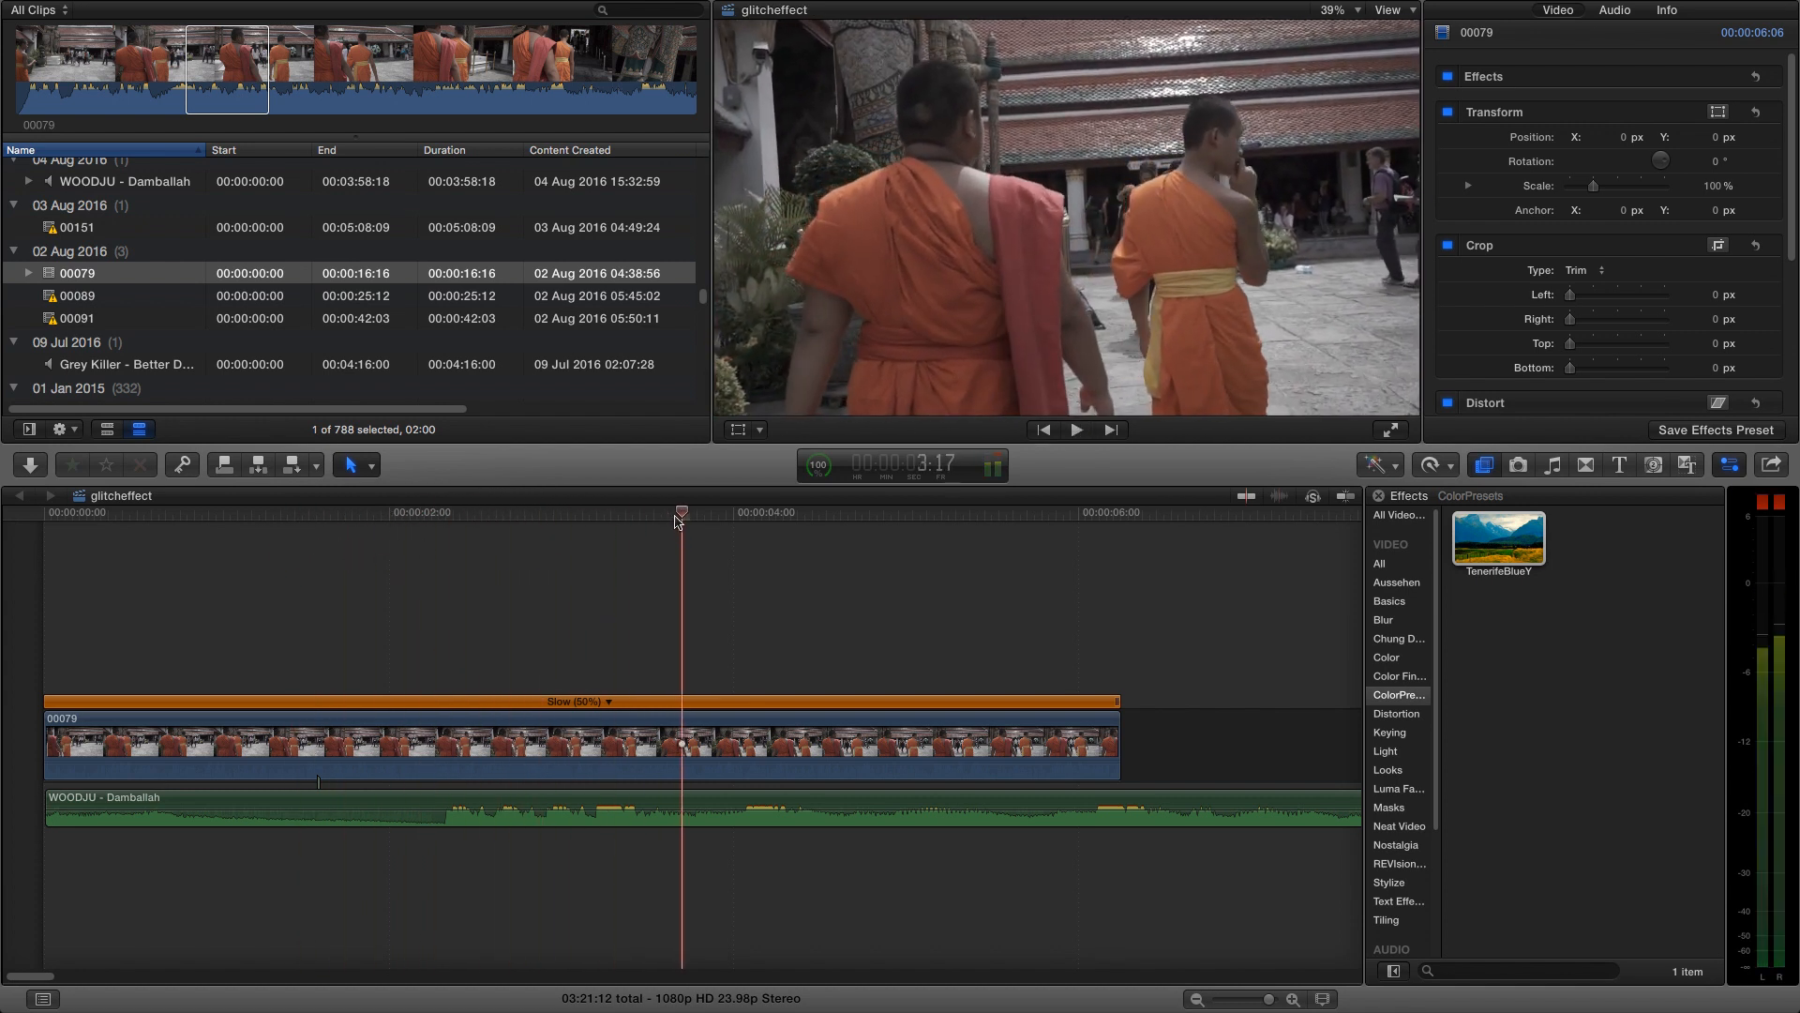
left_click(379, 512)
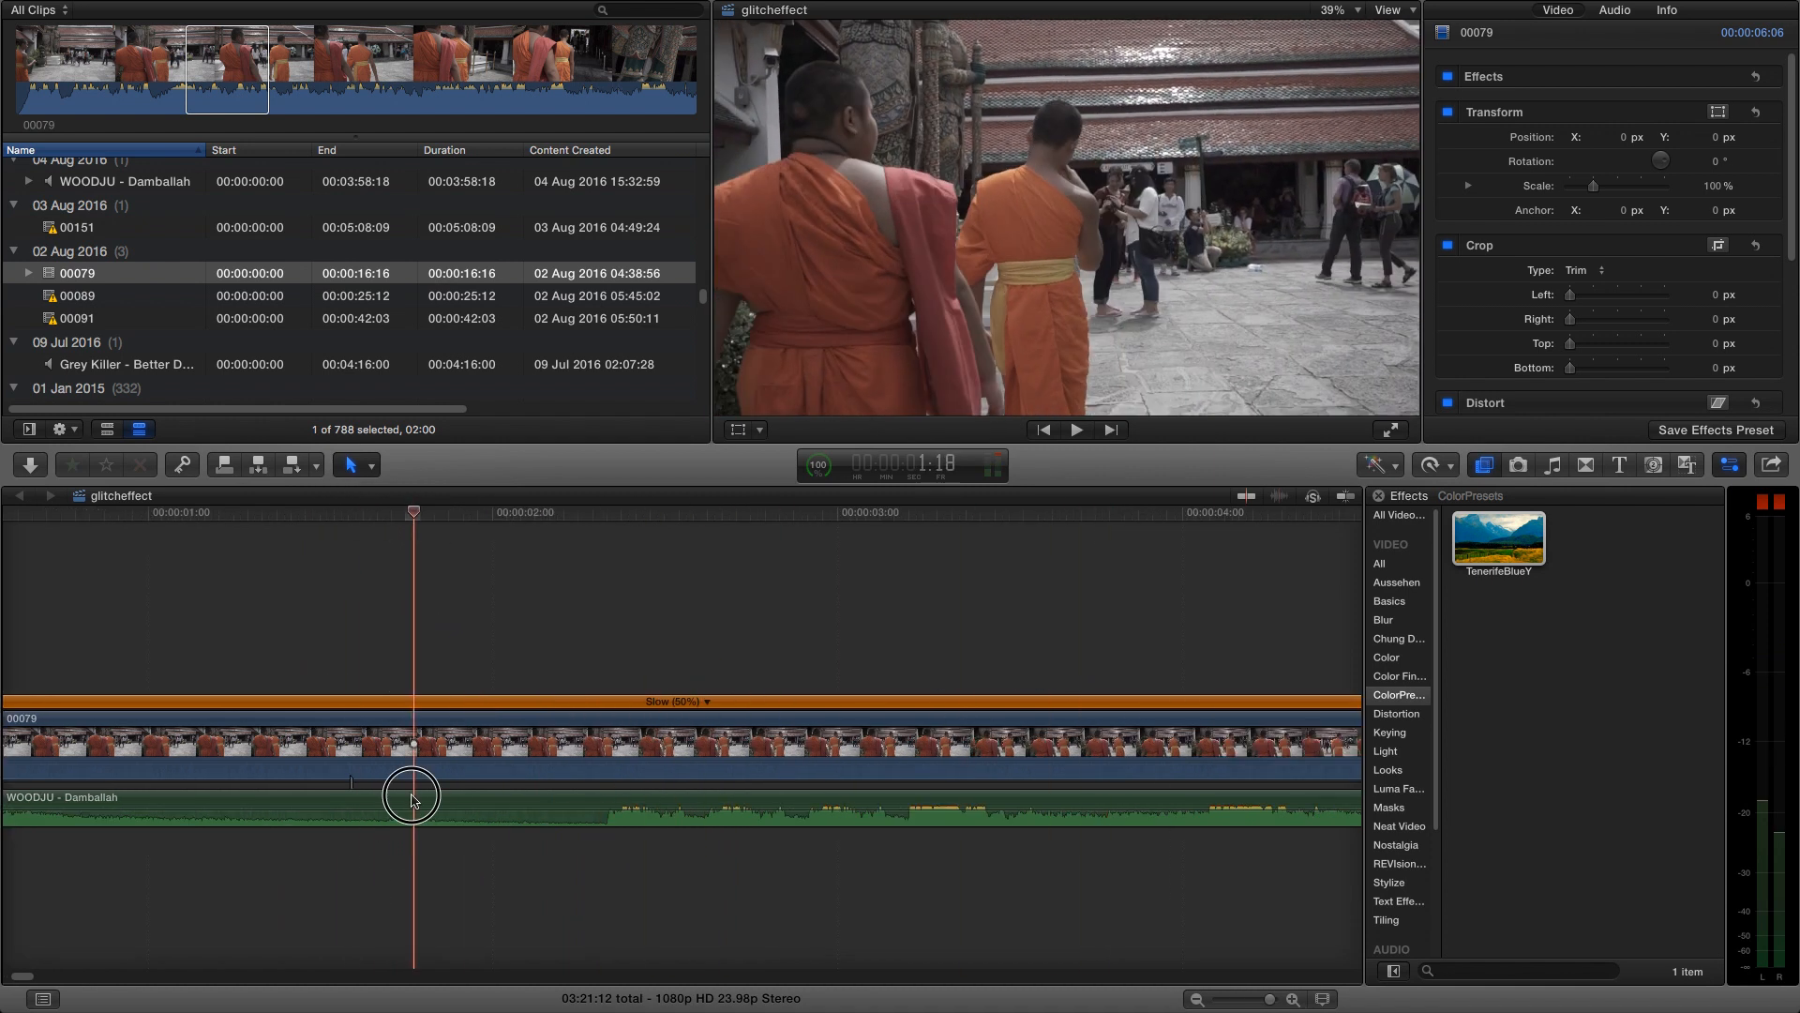
left_click_drag(410, 800, 450, 816)
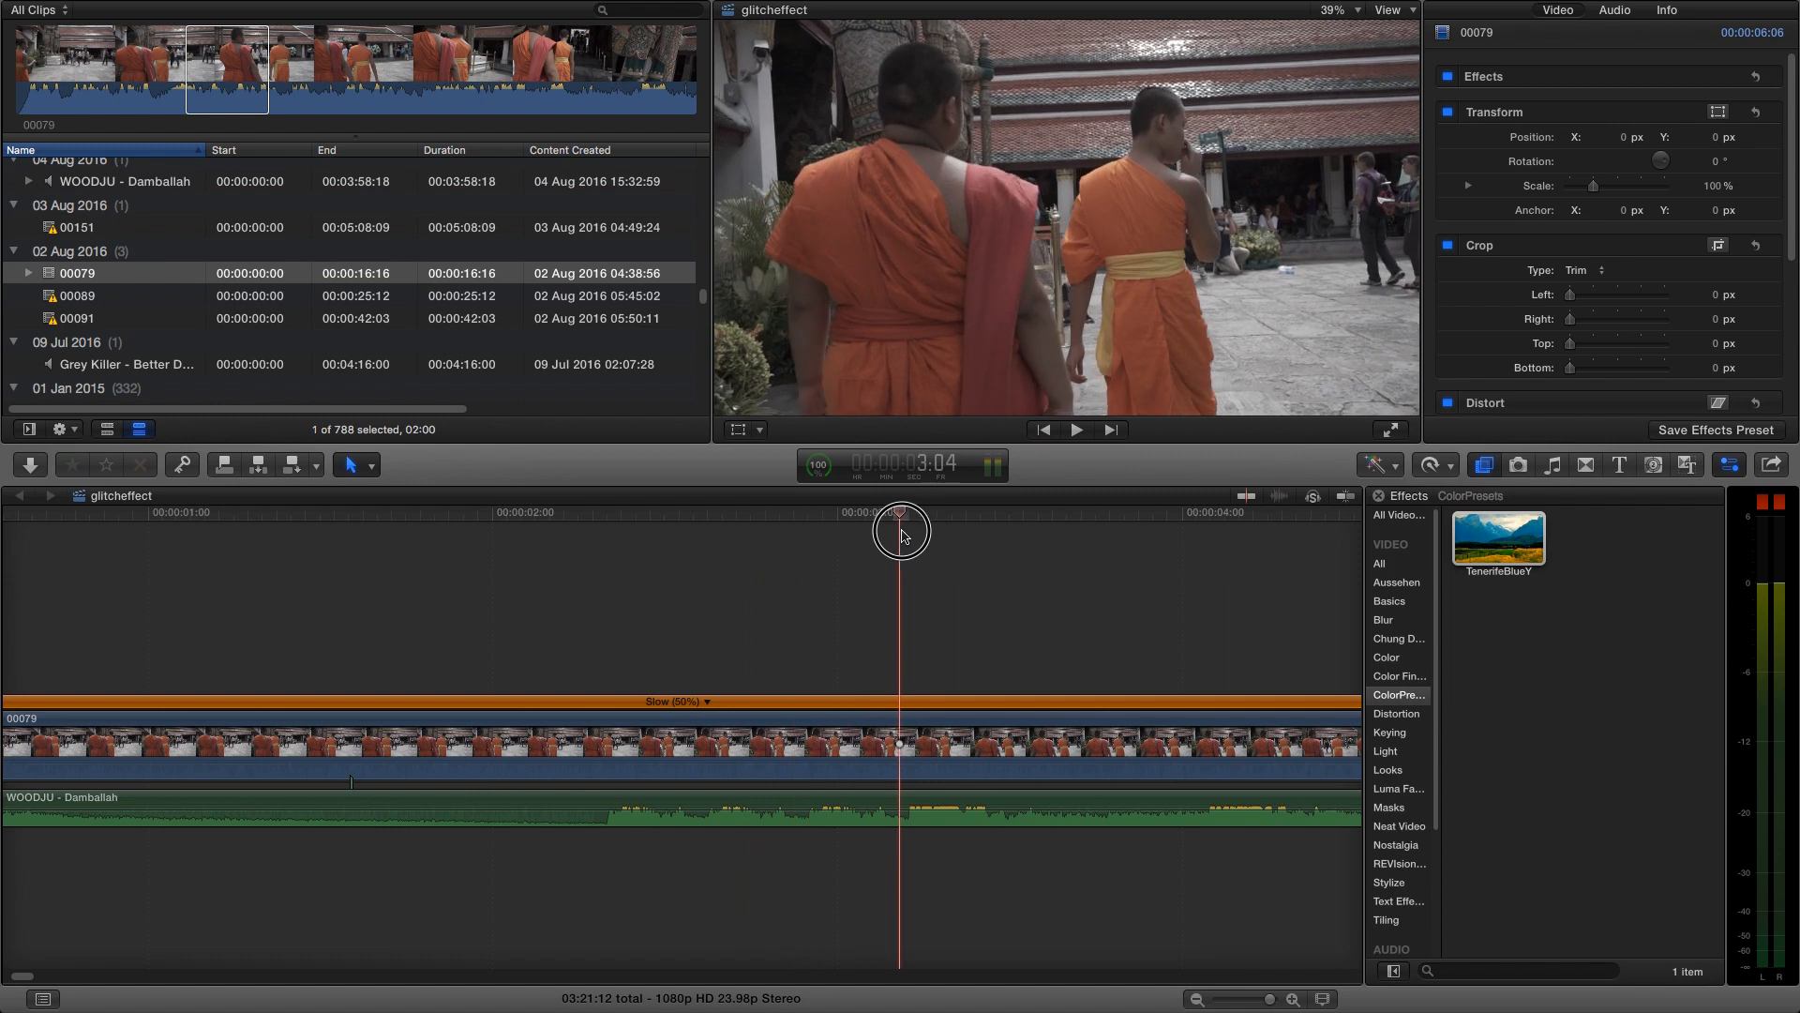
left_click_drag(900, 531, 968, 563)
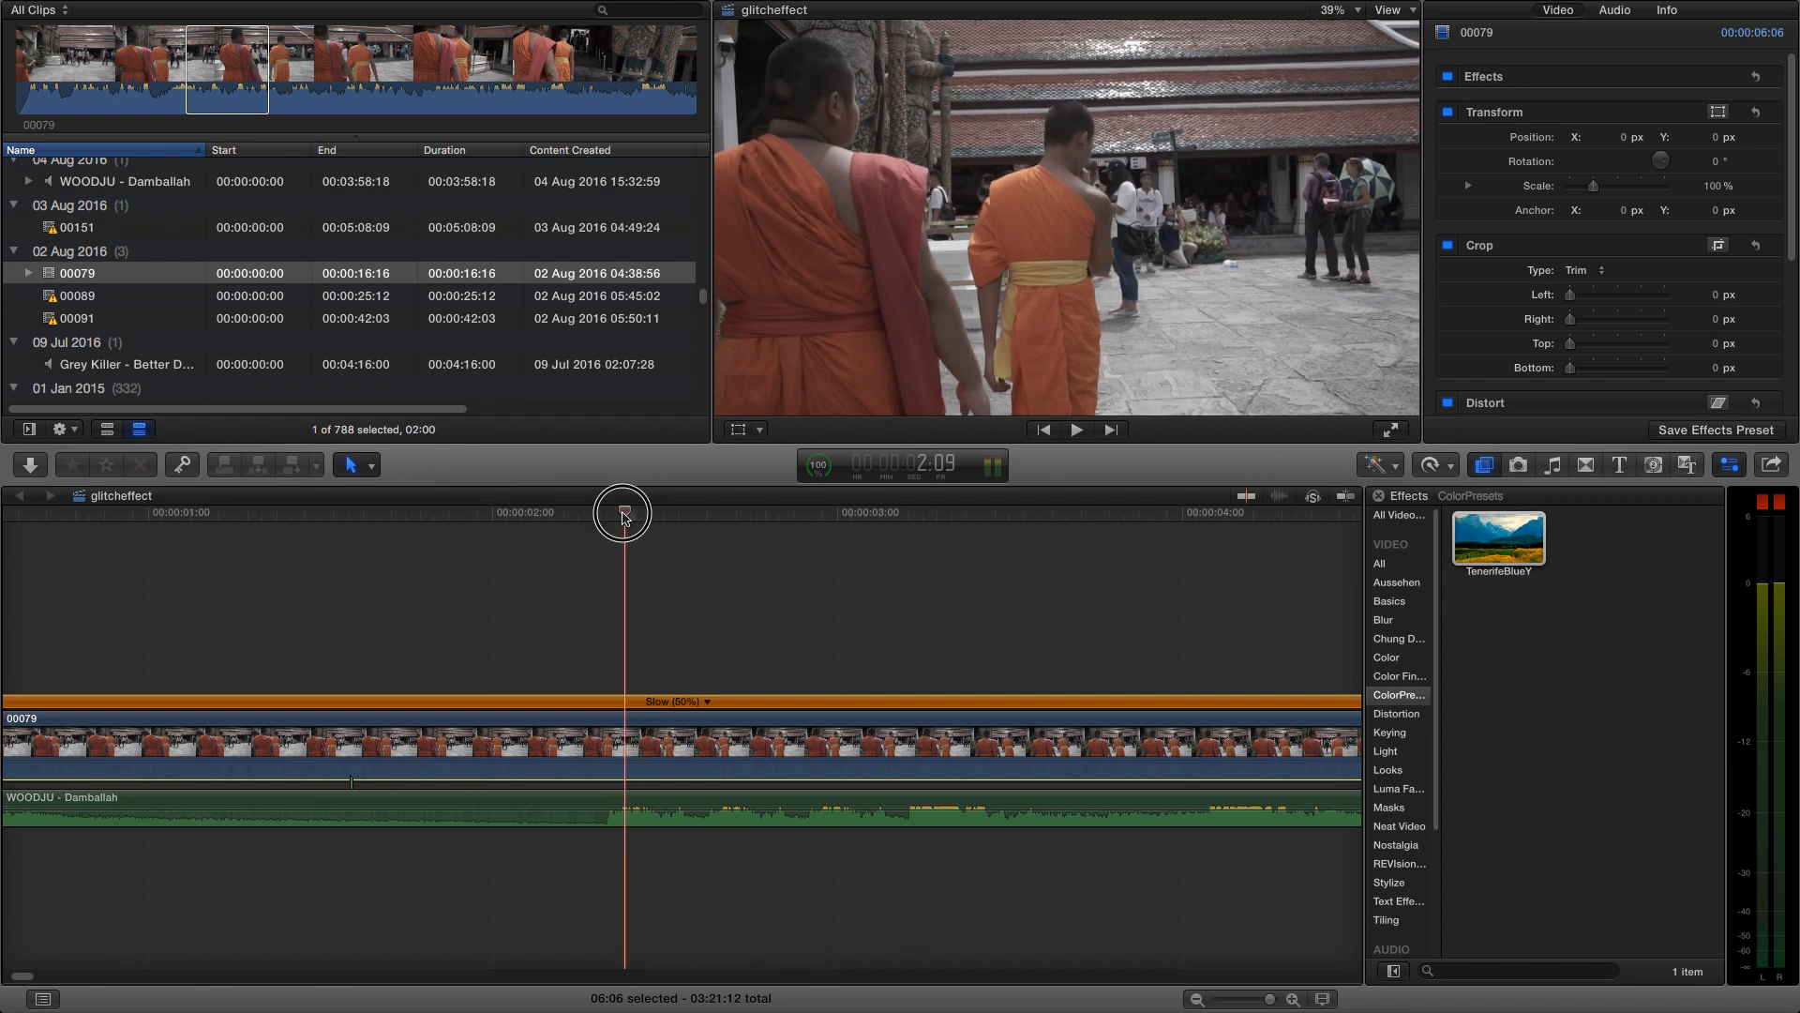
Nudge the playhead onto the exact frame where the six-frame slice begins
left_click_drag(623, 514, 606, 514)
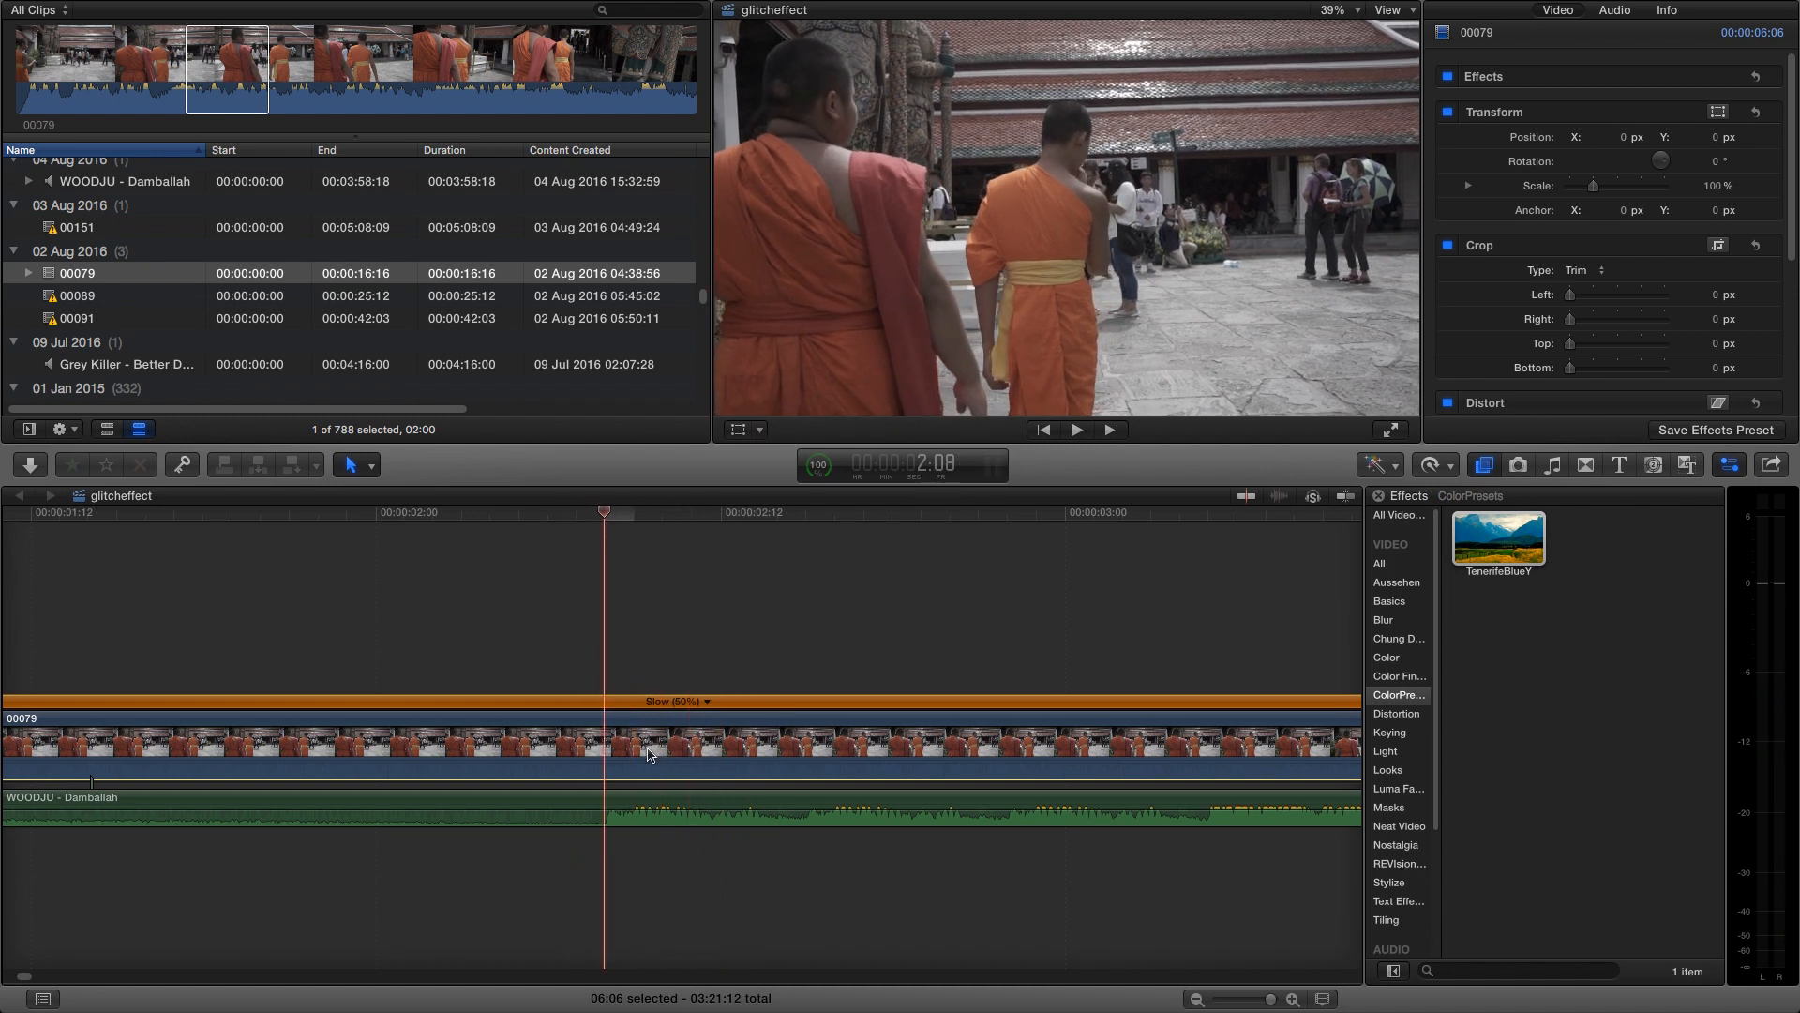
mouse_move(578, 801)
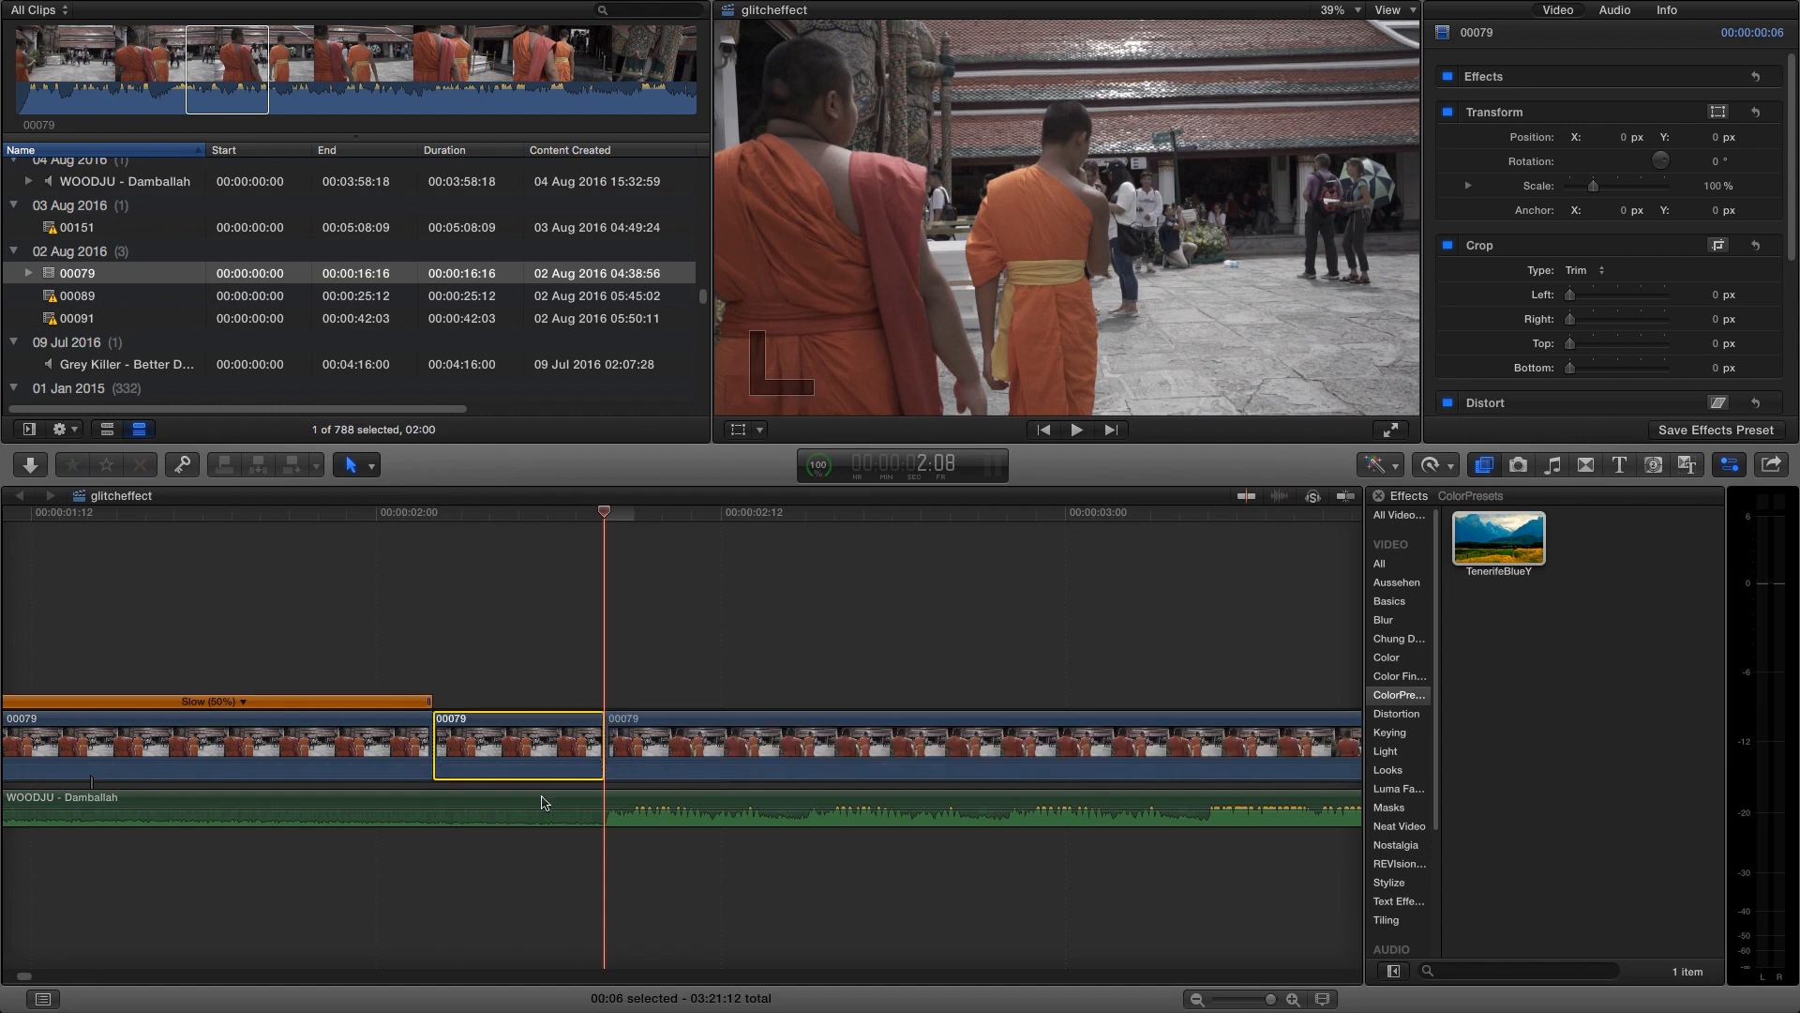
mouse_move(465, 680)
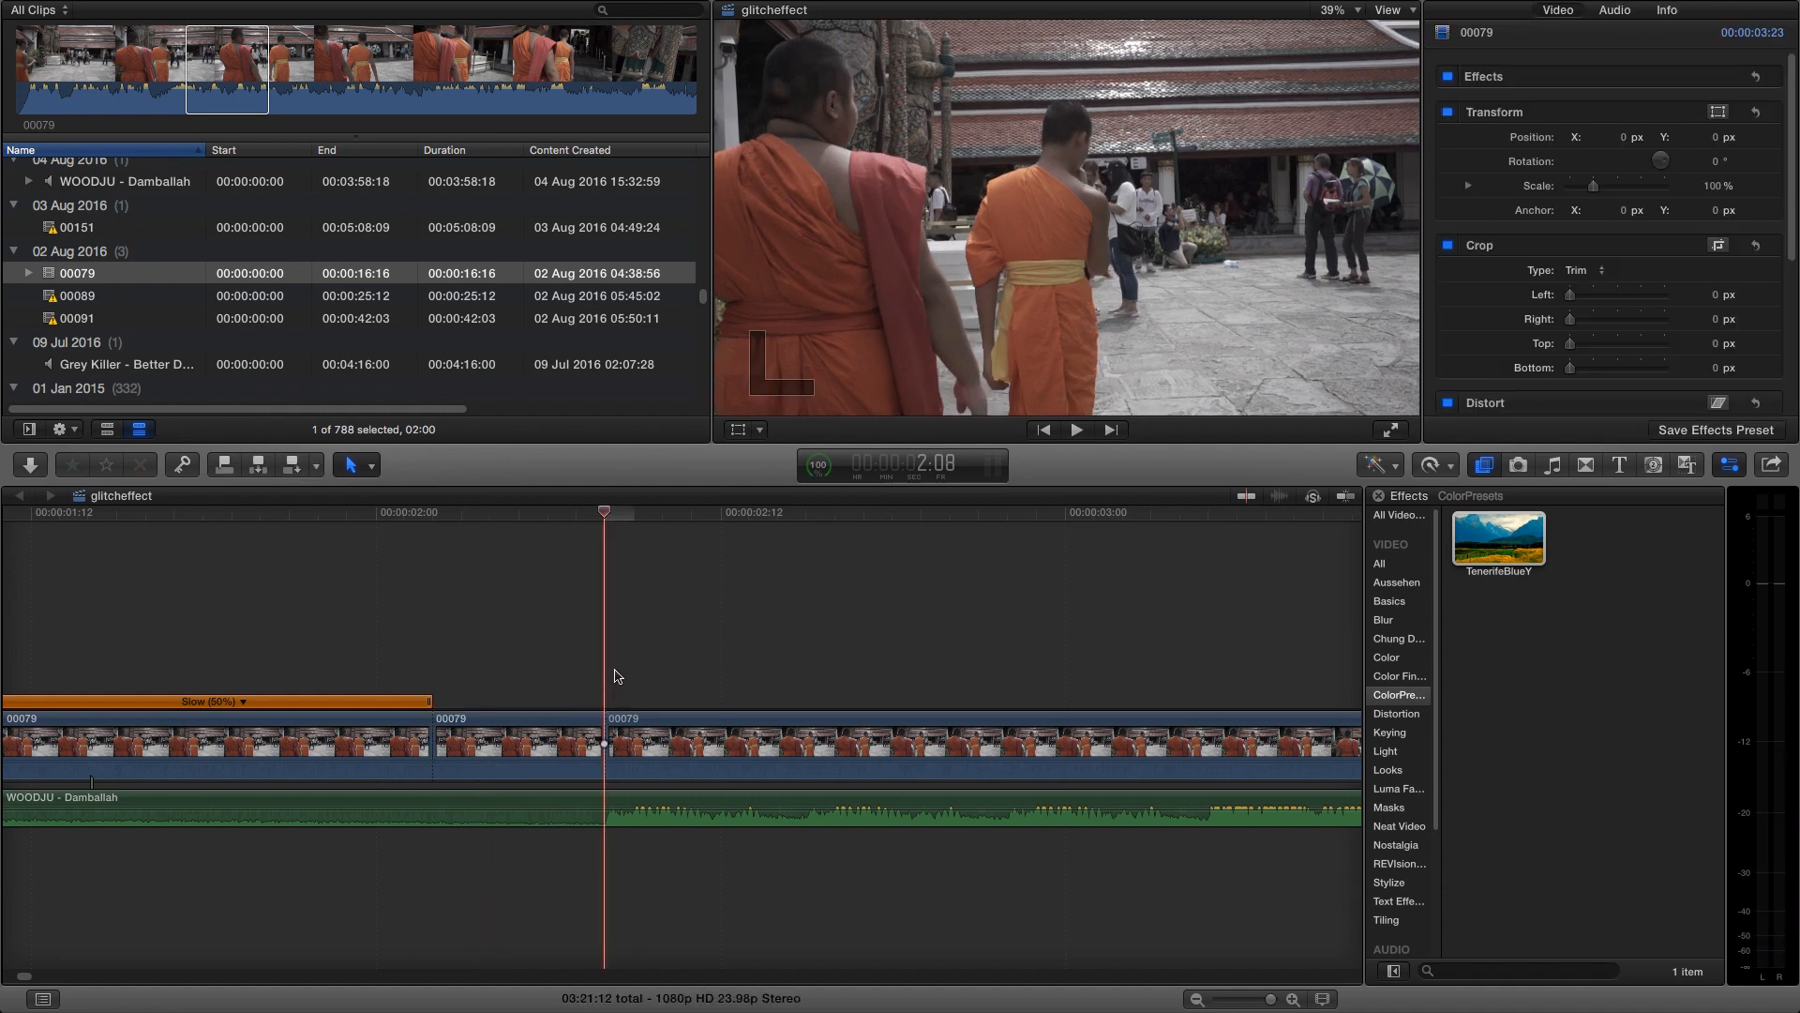
Paste another copy of the six-frame 00079 slice after the previous one
left_click(604, 510)
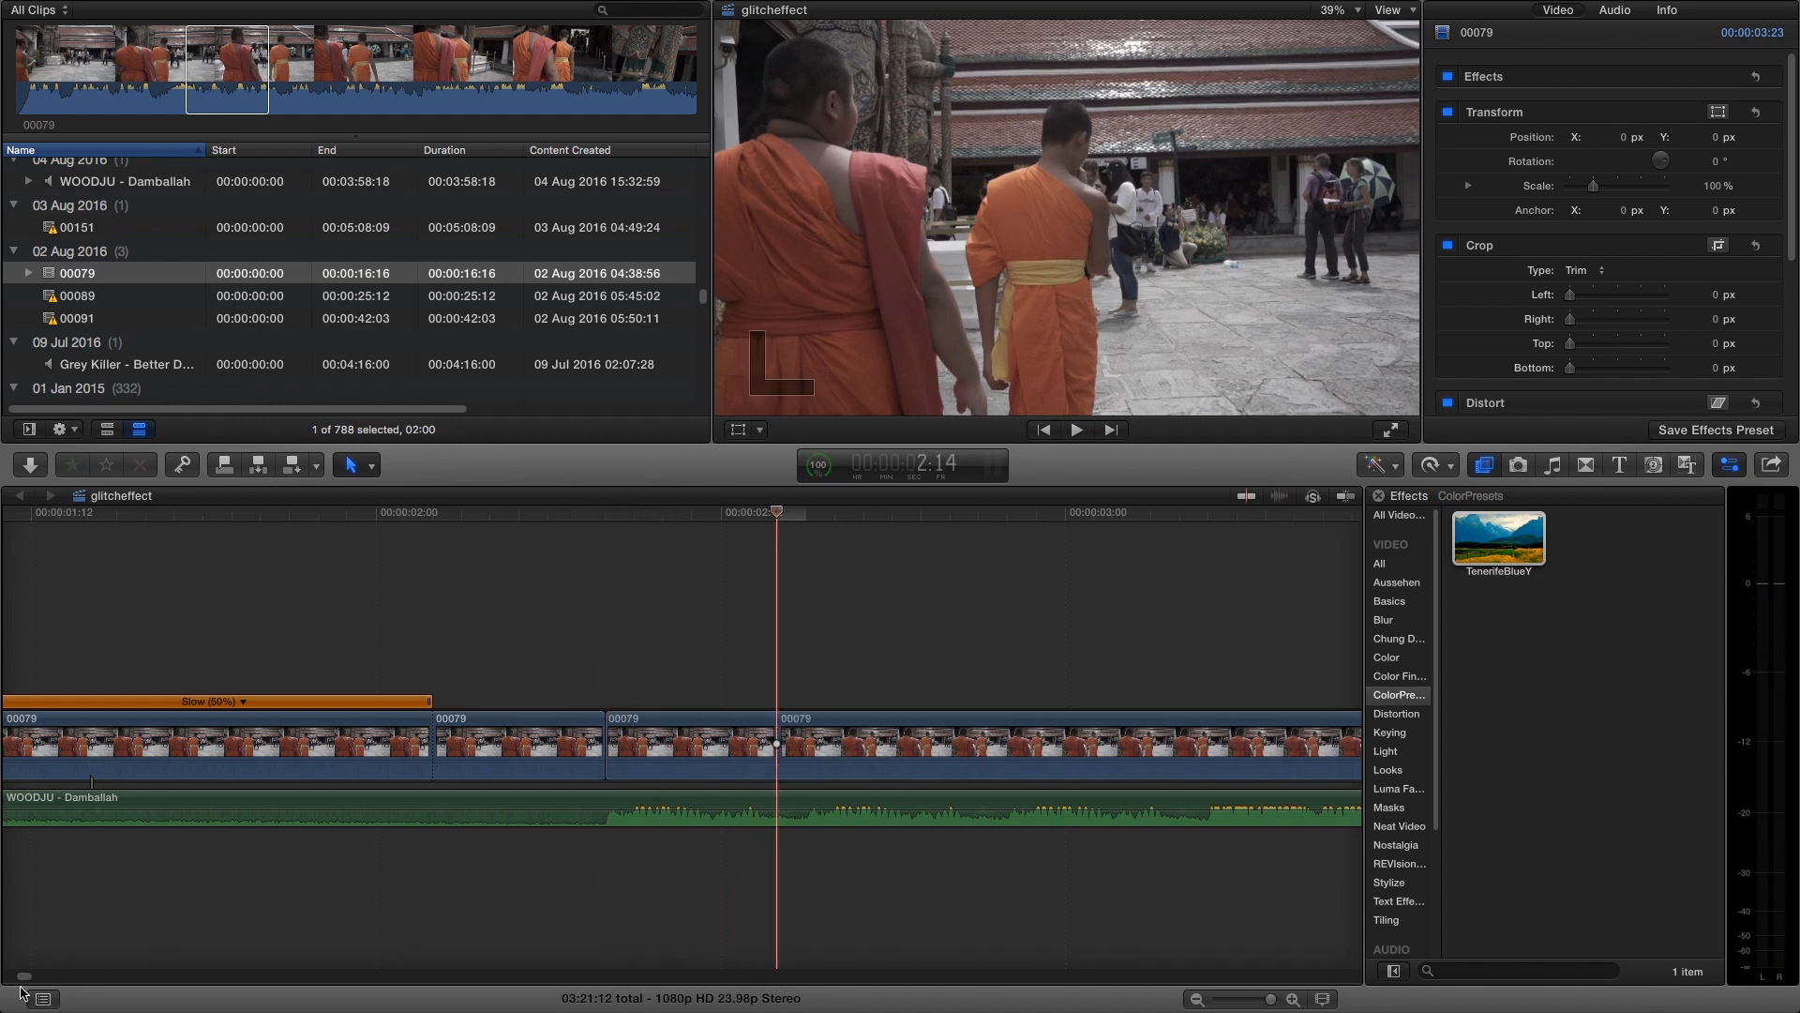
mouse_move(1061, 829)
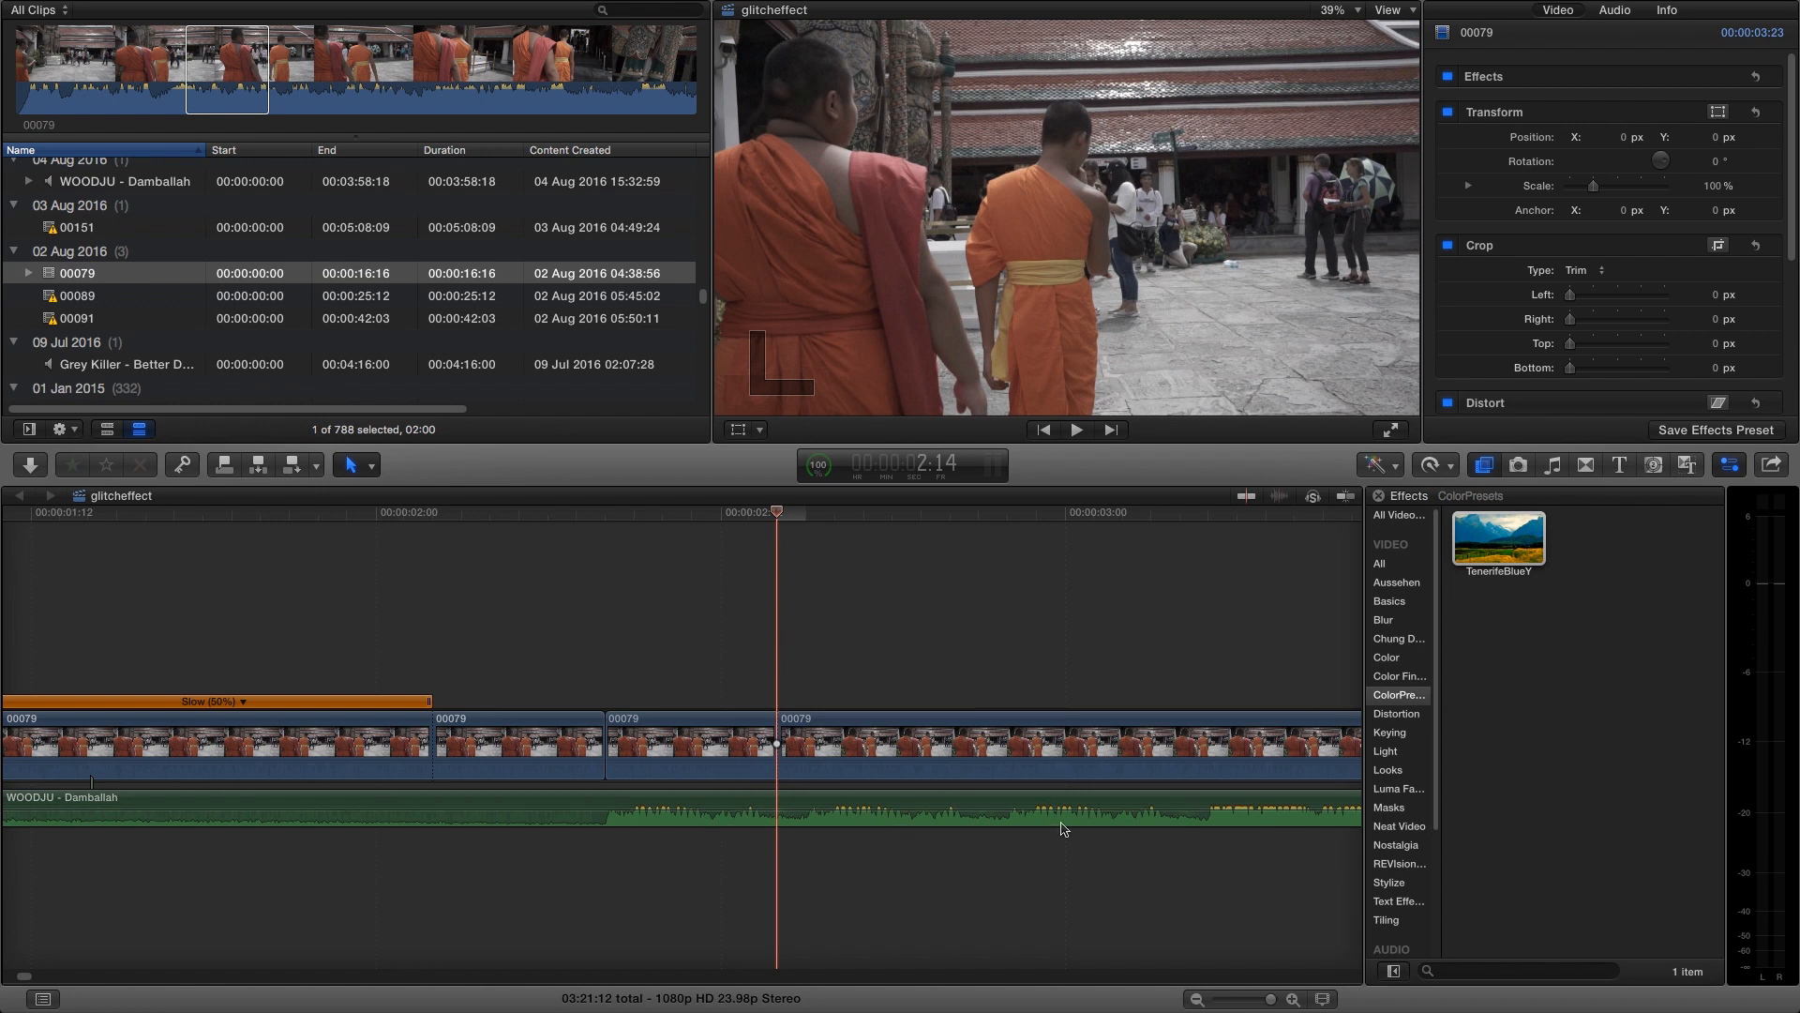
mouse_move(799, 686)
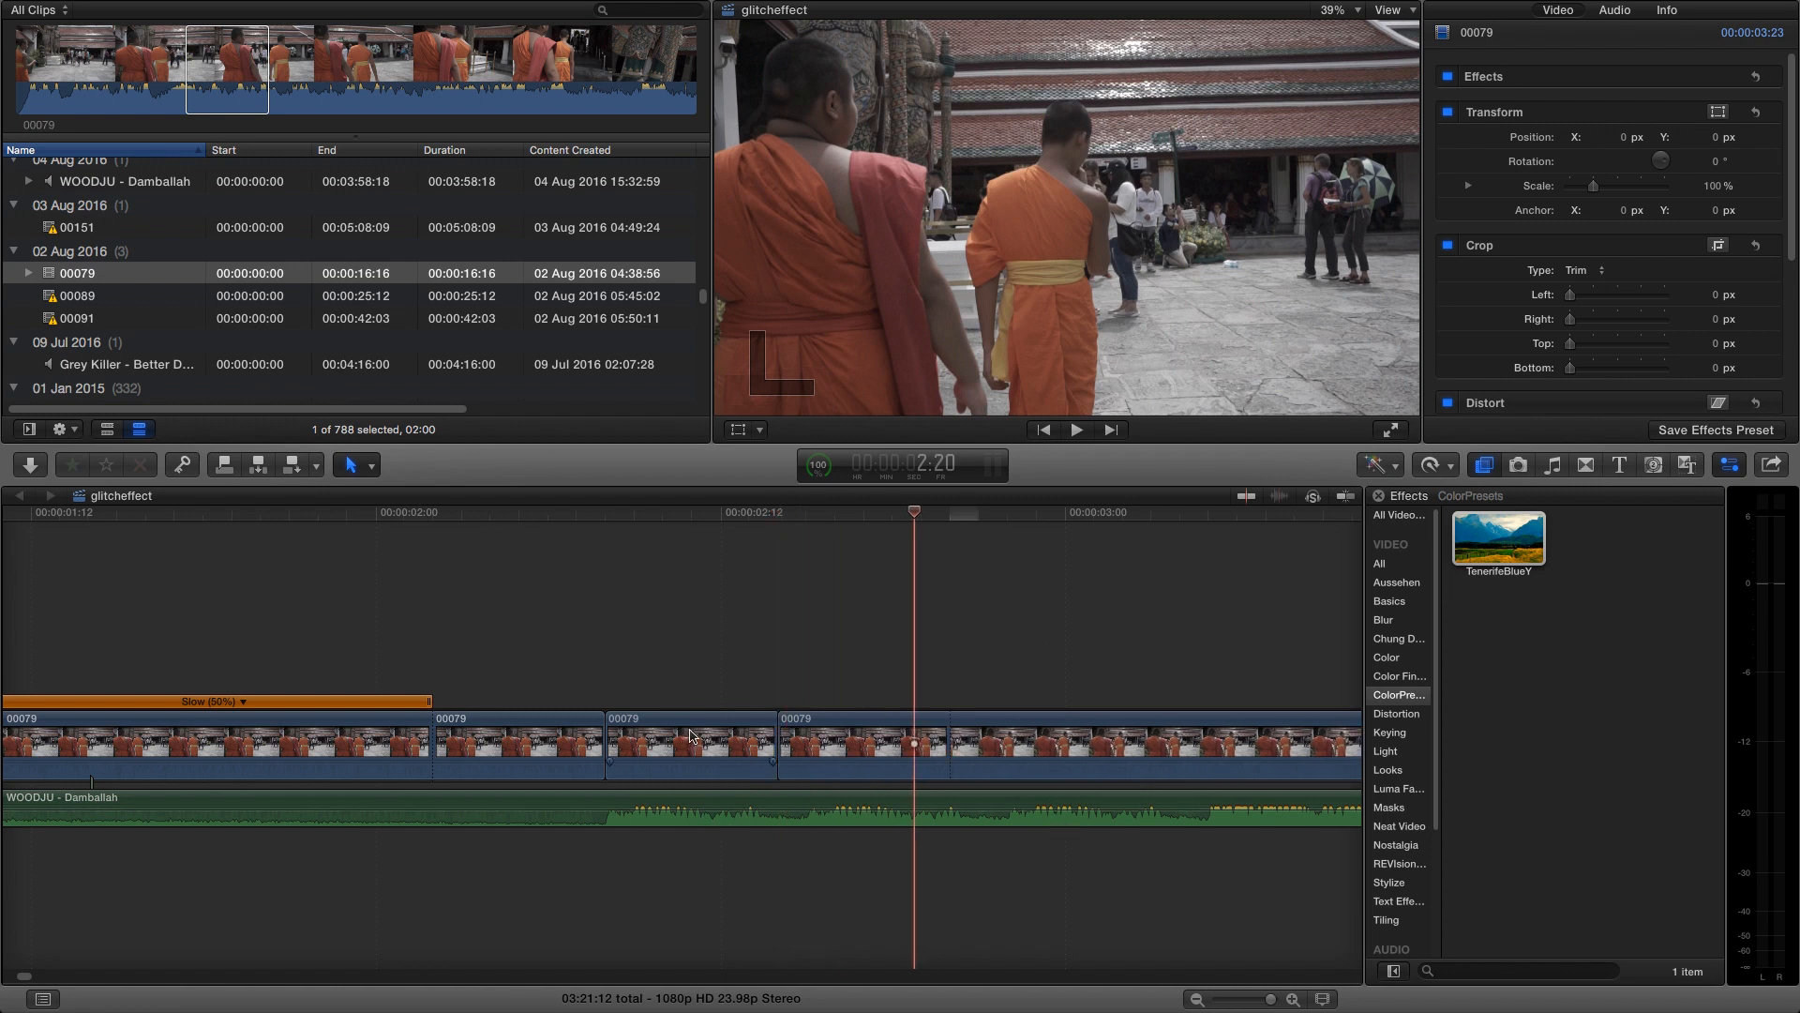
key("space")
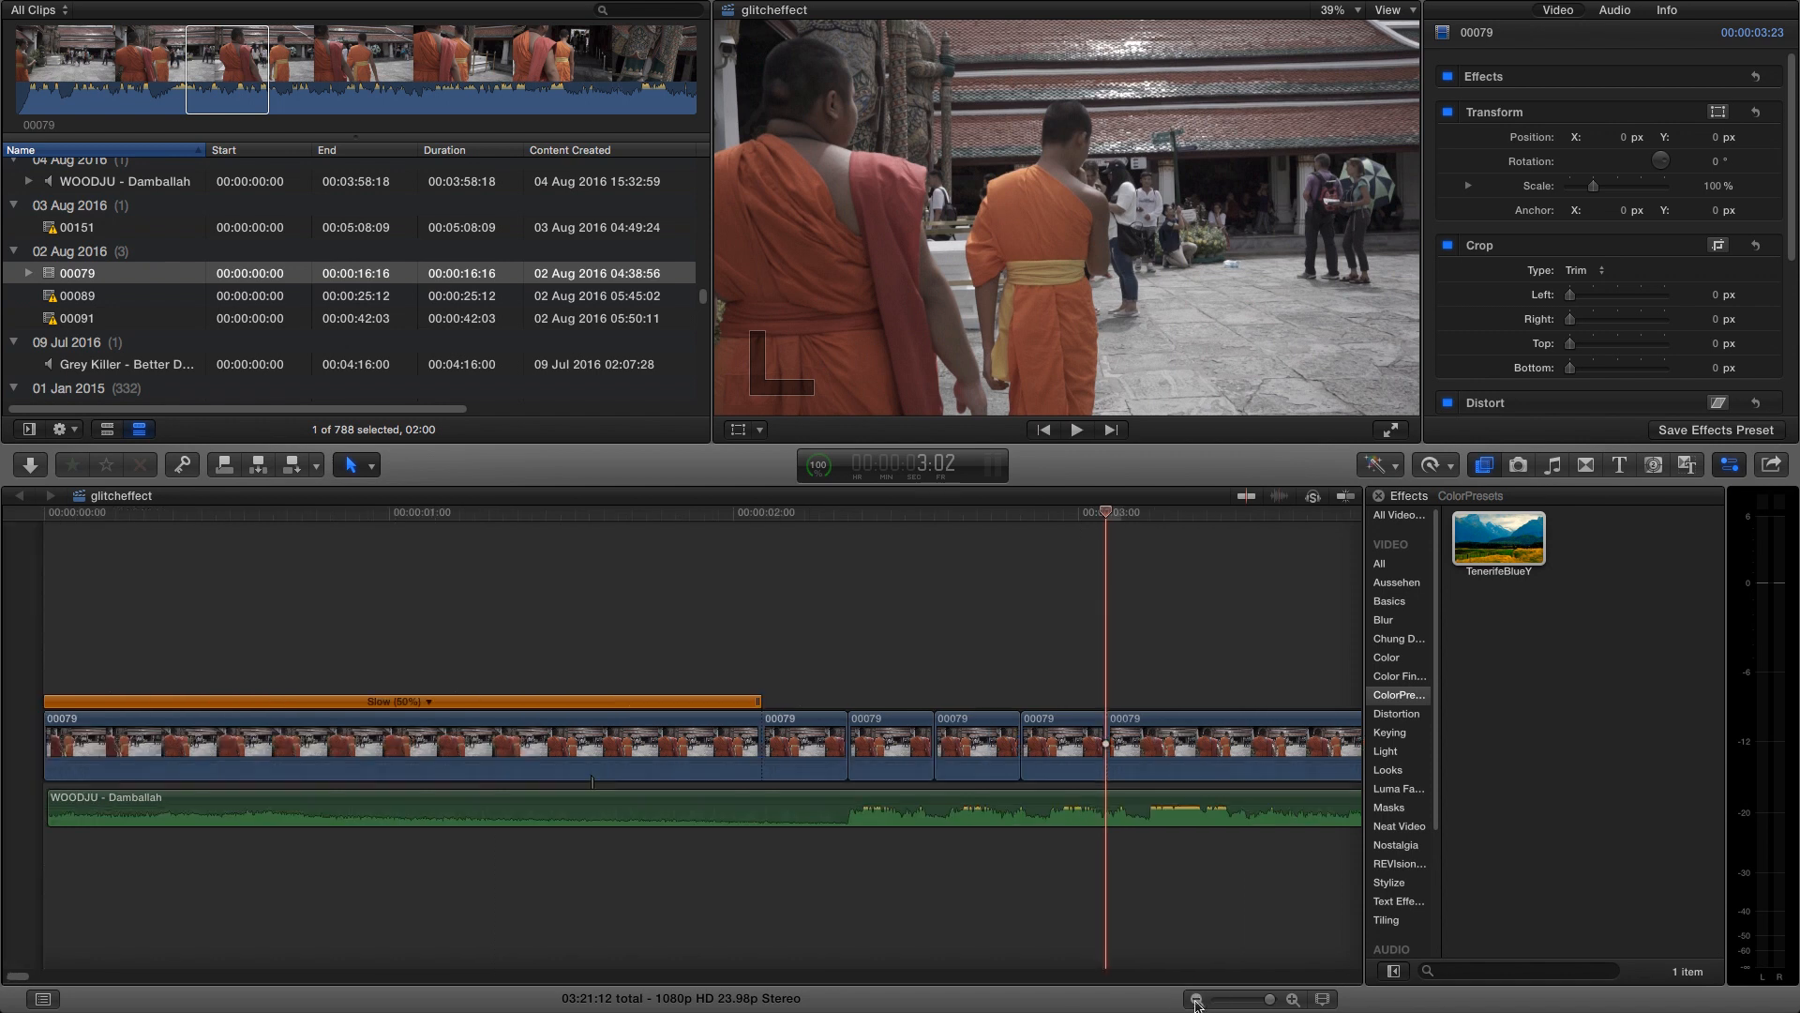
left_click(1076, 429)
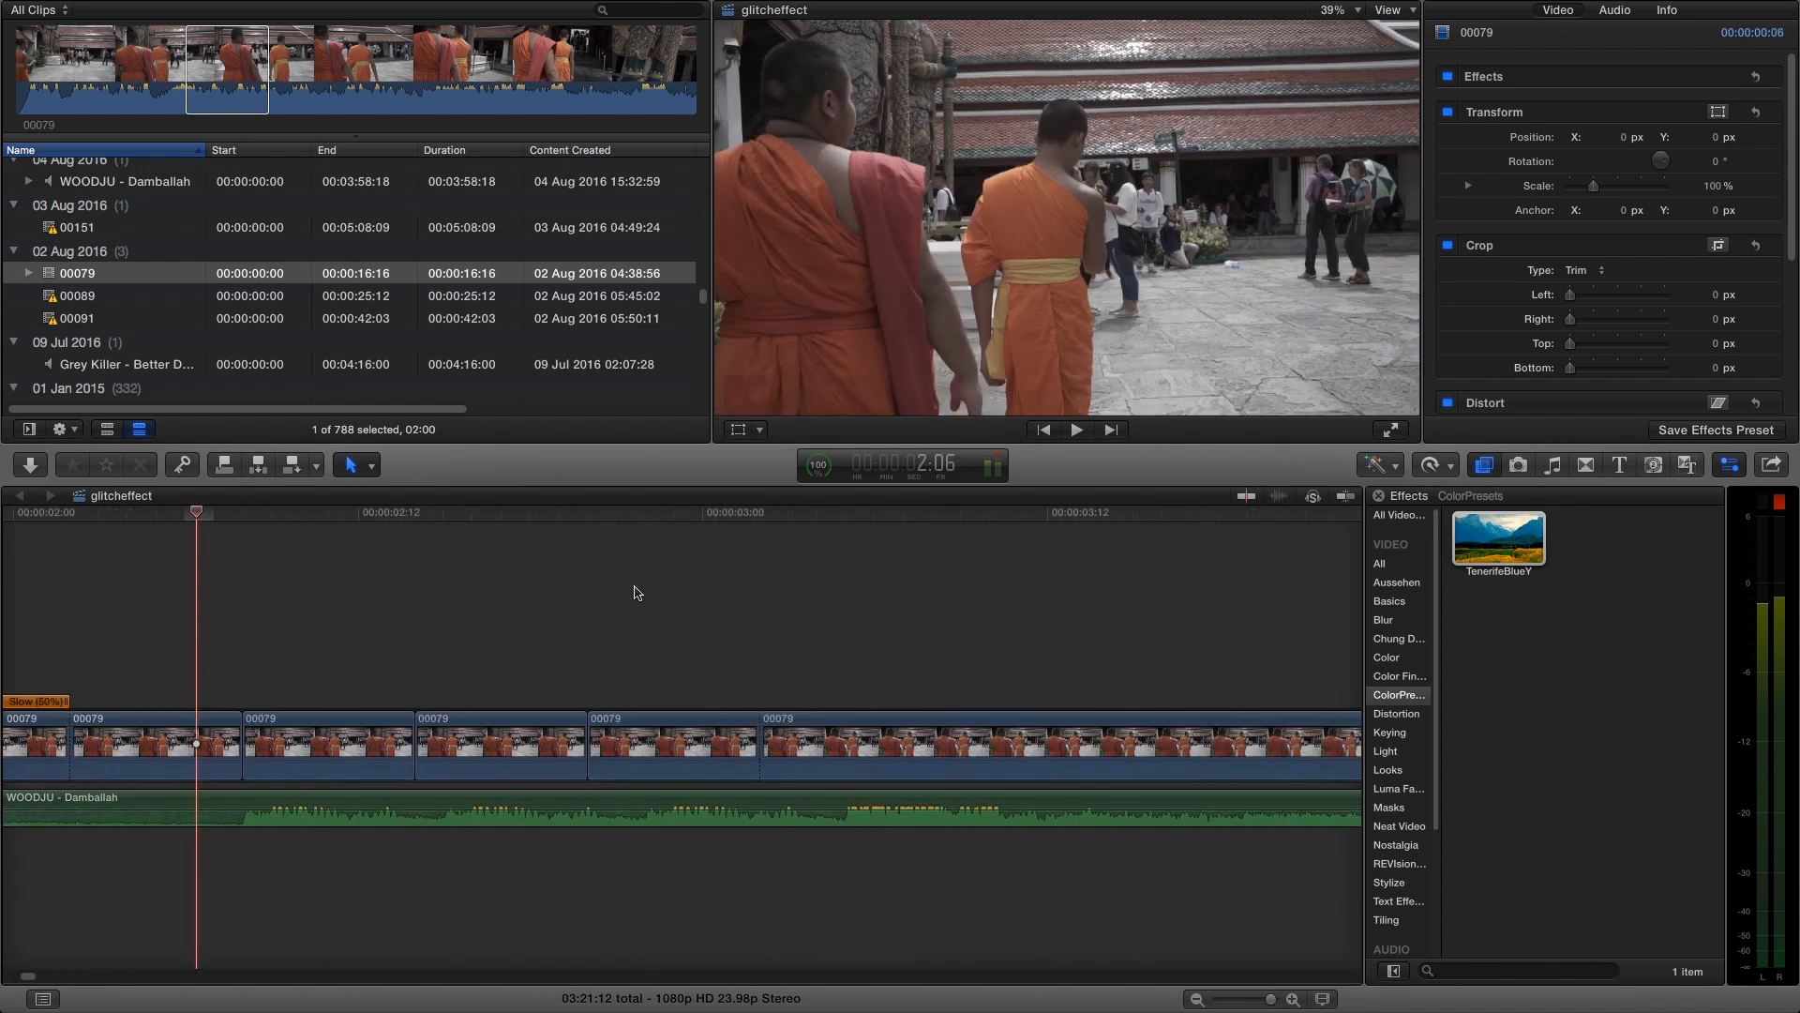
left_click(1077, 430)
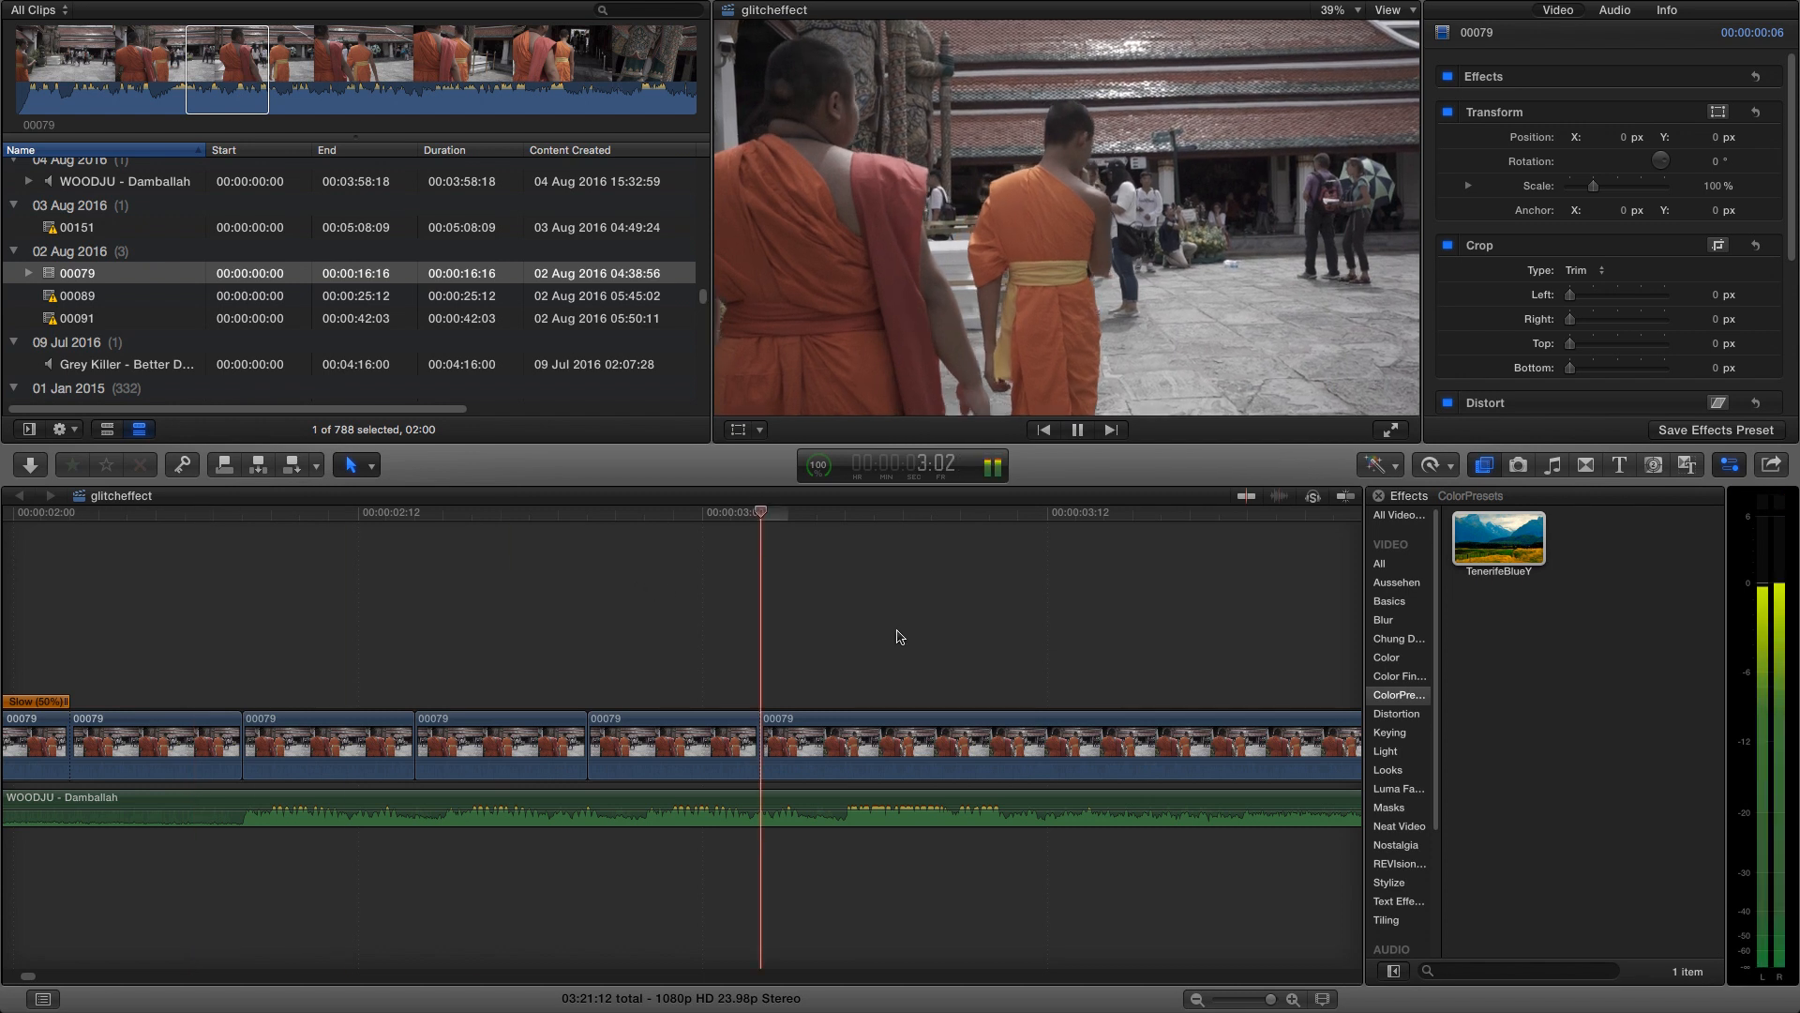
left_click(1078, 429)
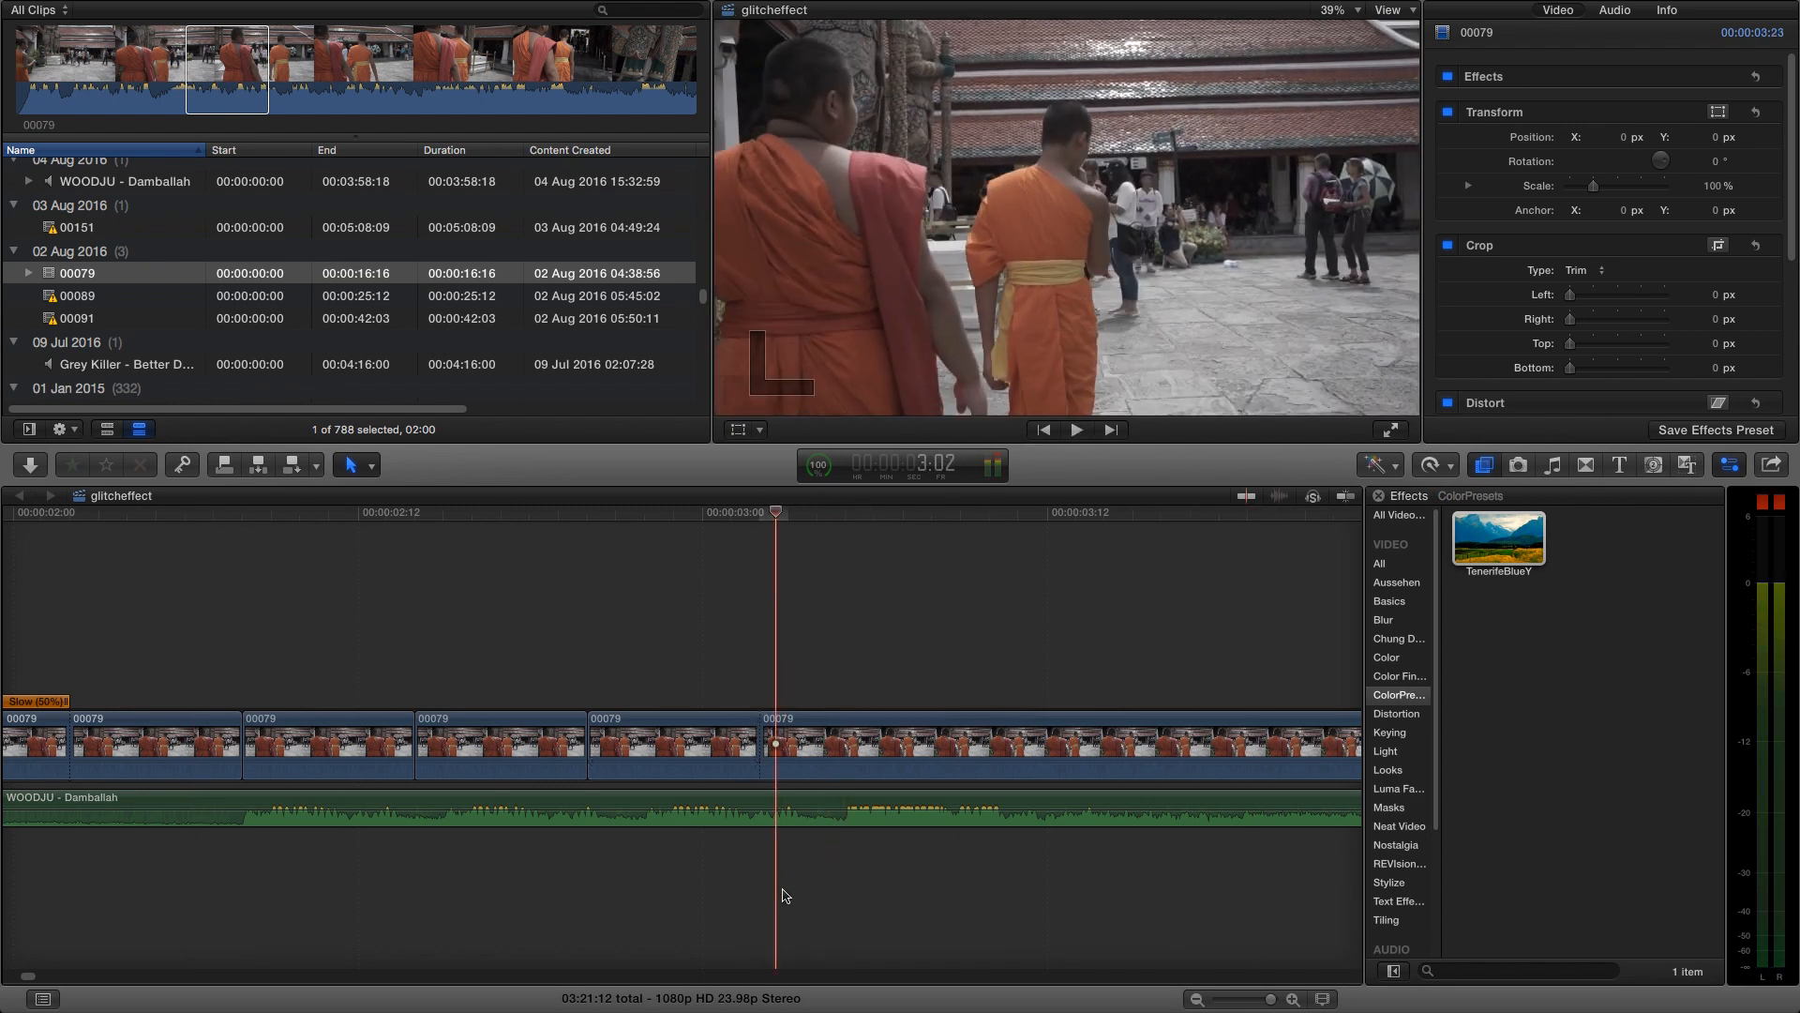
Select the first of the earlier 00079 slice copies for scaling to 110%
left_click(1076, 429)
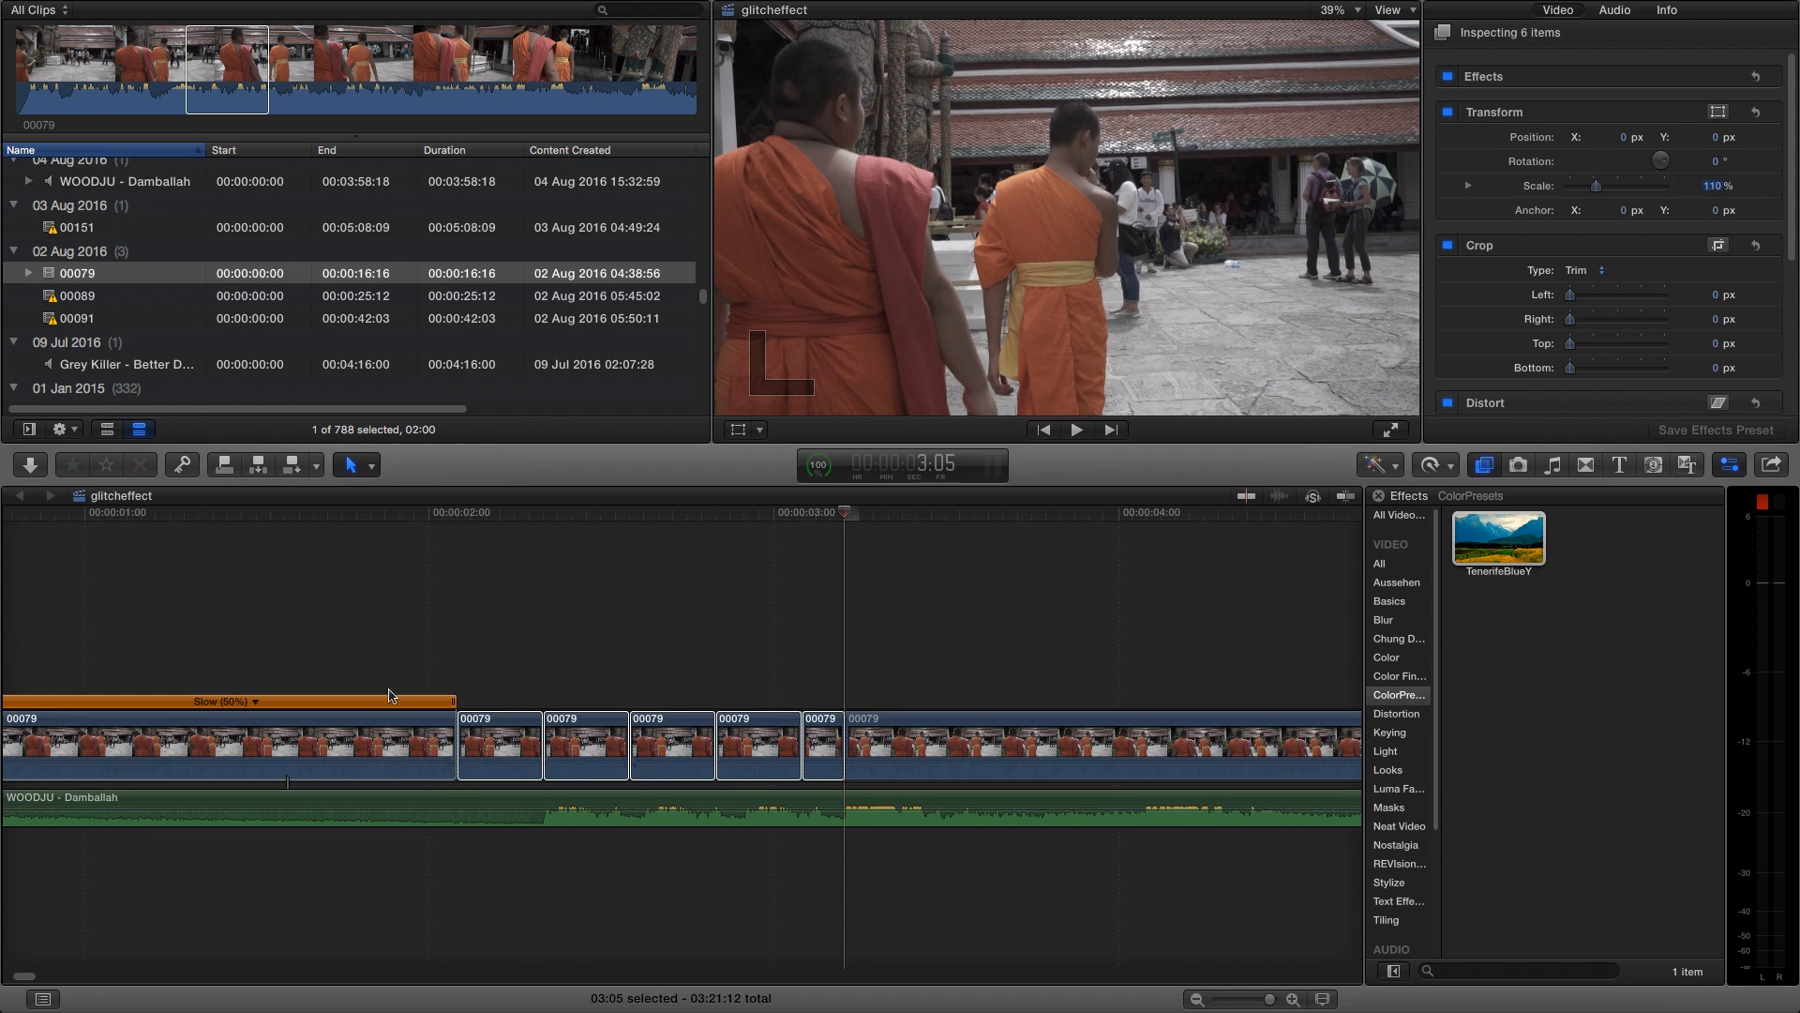
left_click(840, 512)
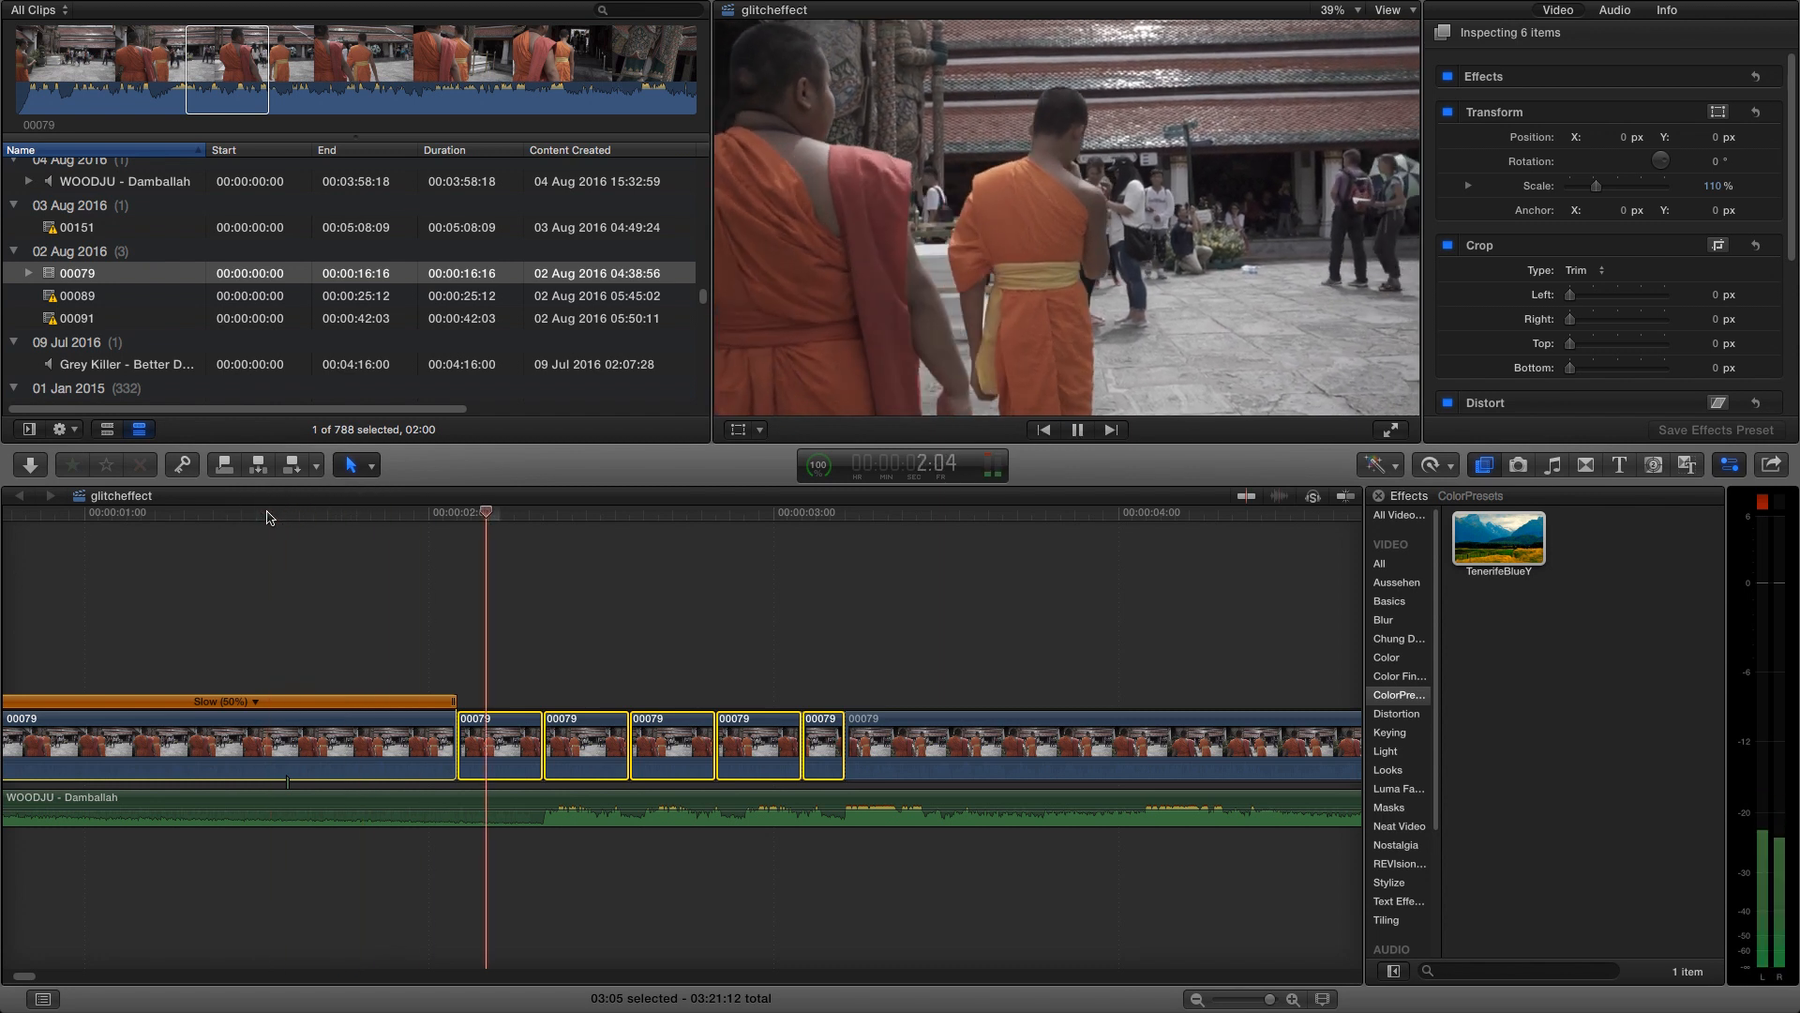
left_click(1076, 430)
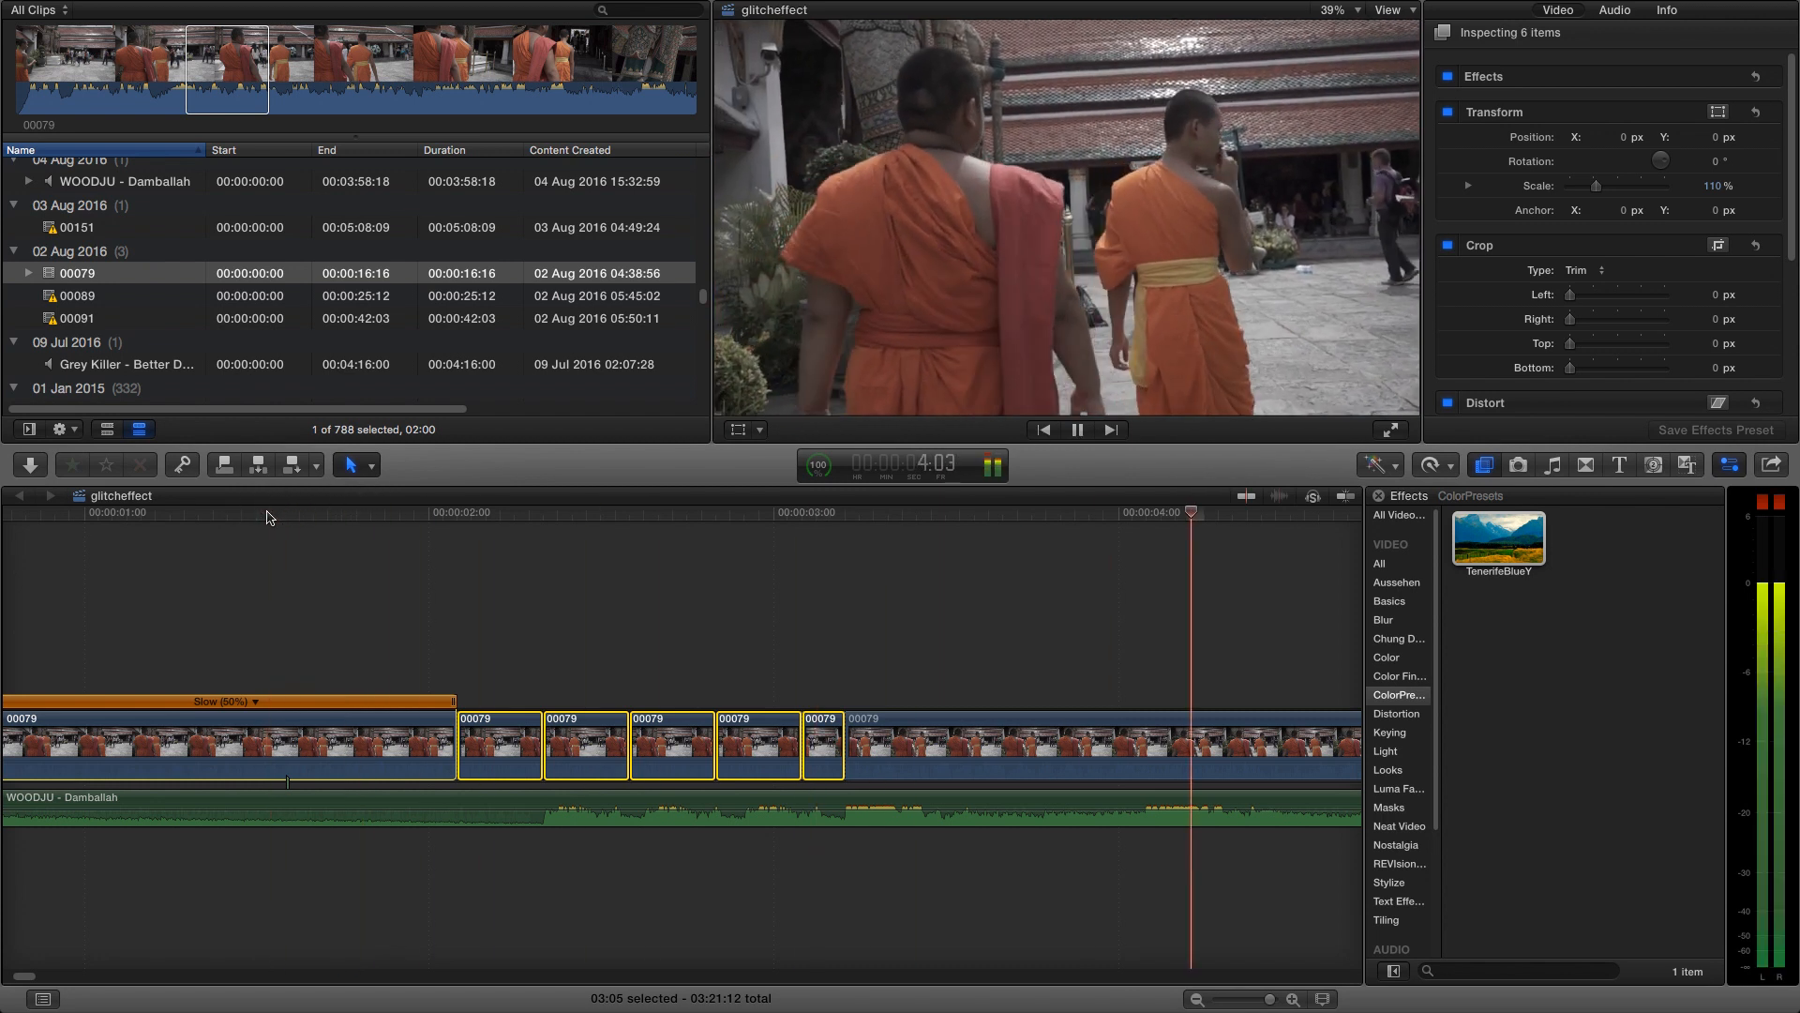